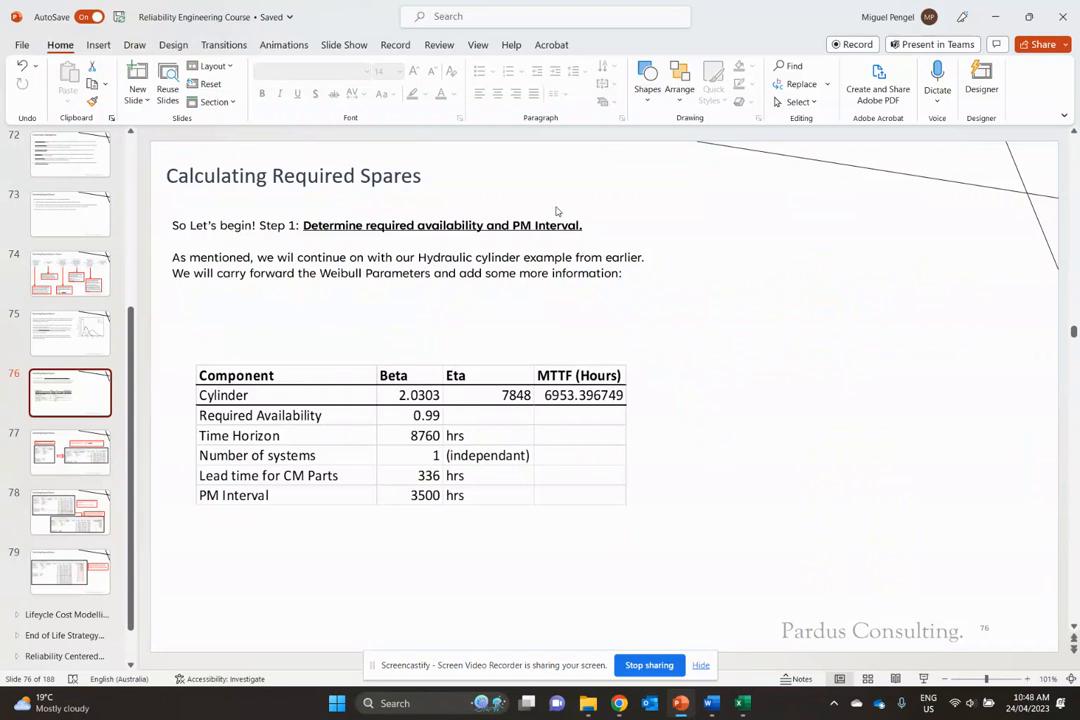
mouse_move(233, 425)
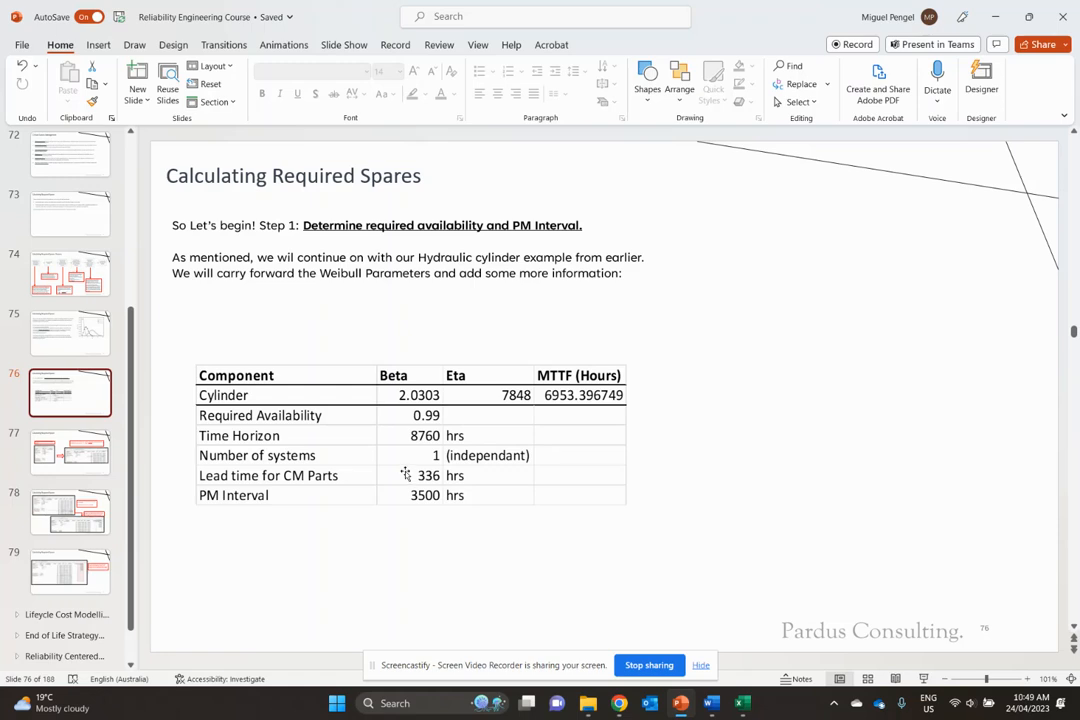
mouse_move(400, 498)
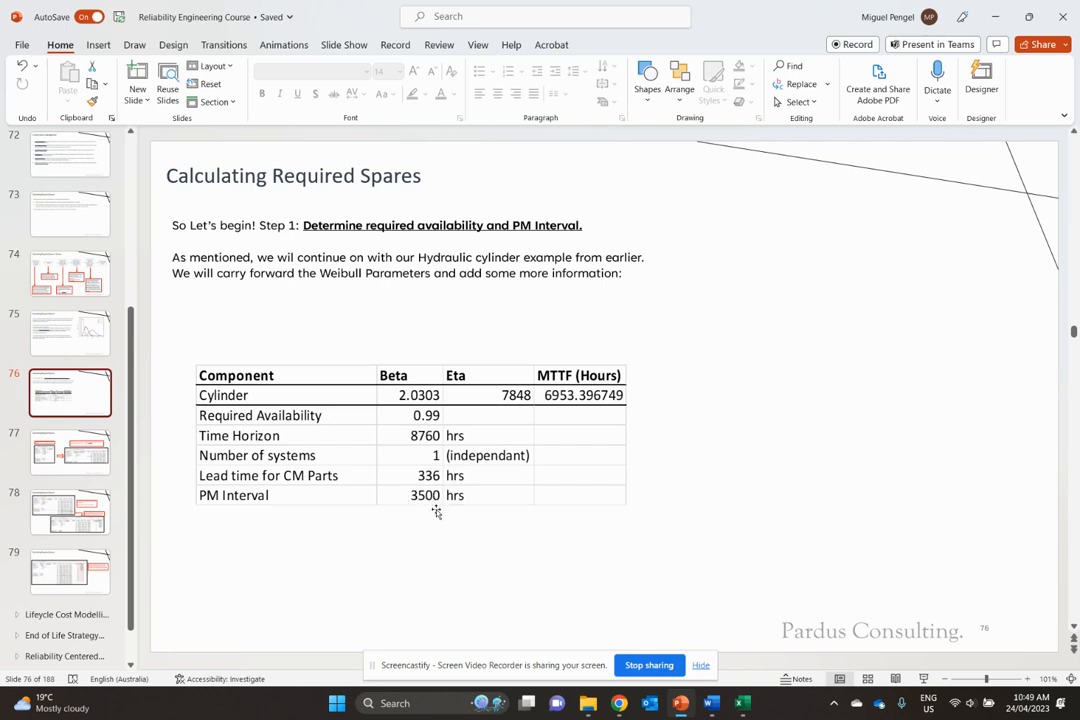
- Go to slide 77 on calculating PM parts required and the part failure rate
left_click(70, 451)
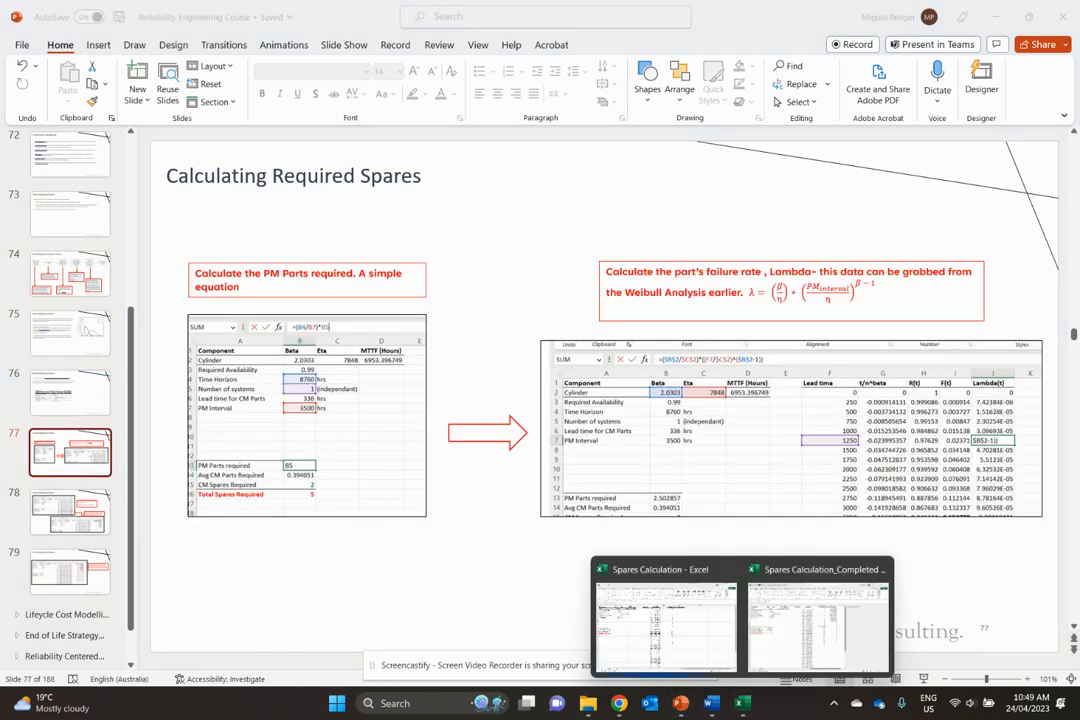
- Switch to the Spares Calculation workbook and activate its worksheet
left_click(665, 615)
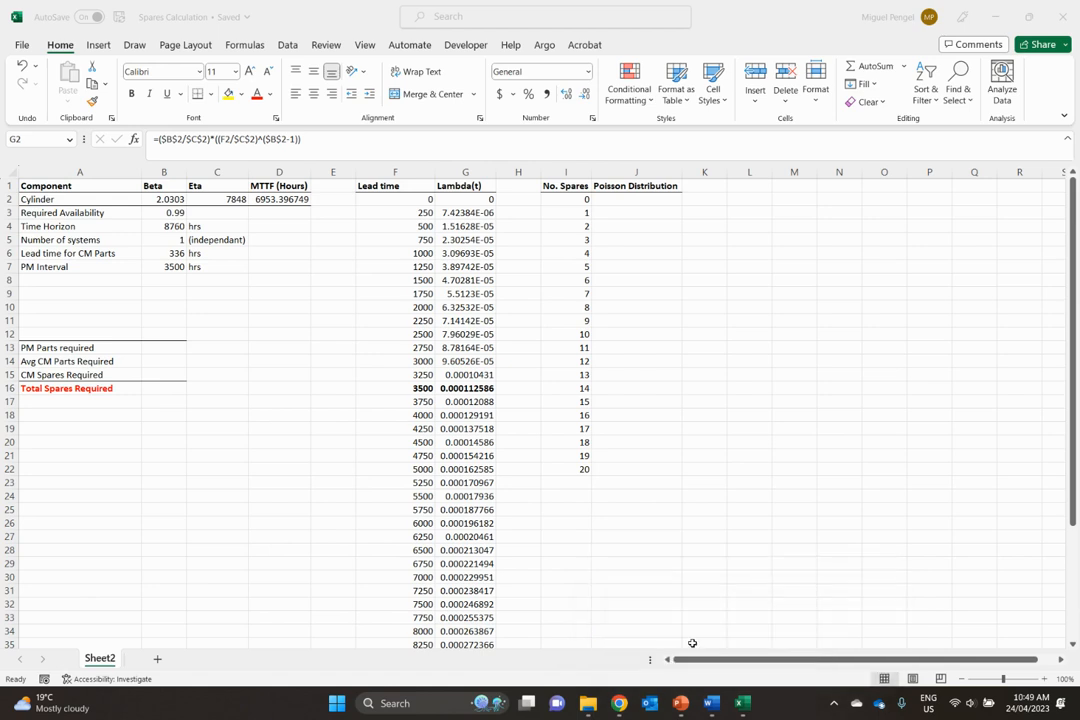
left_click(749, 253)
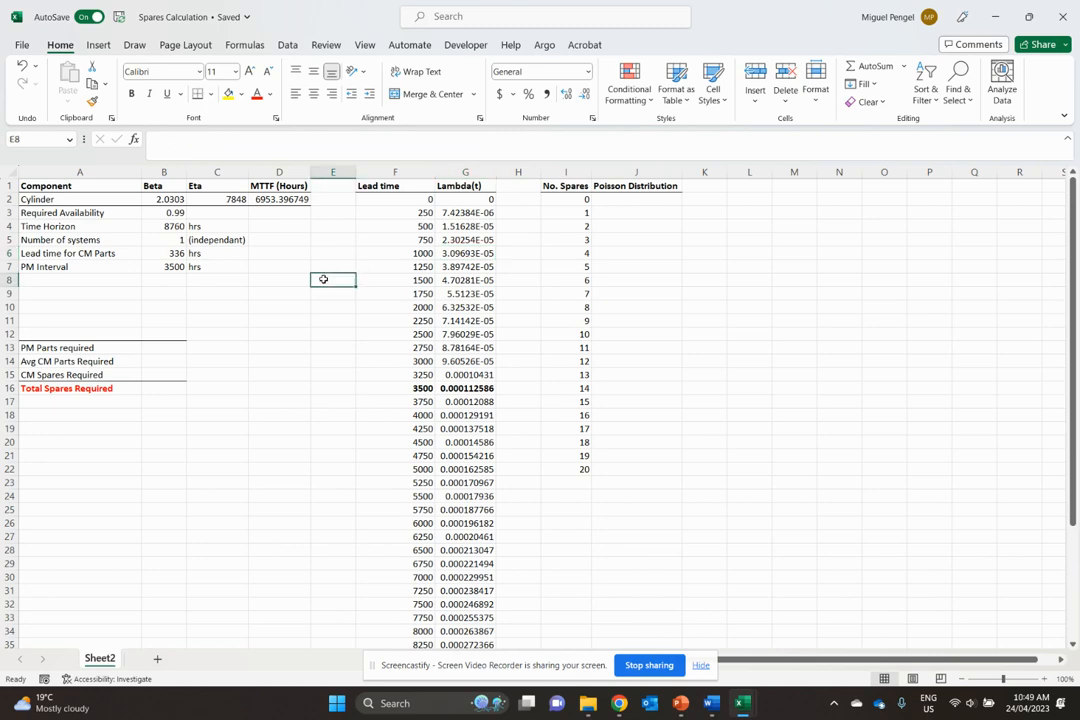
- Enter =(B4/B7)*B5 in B13 so PM Parts required shows 2.502857
left_click(164, 347)
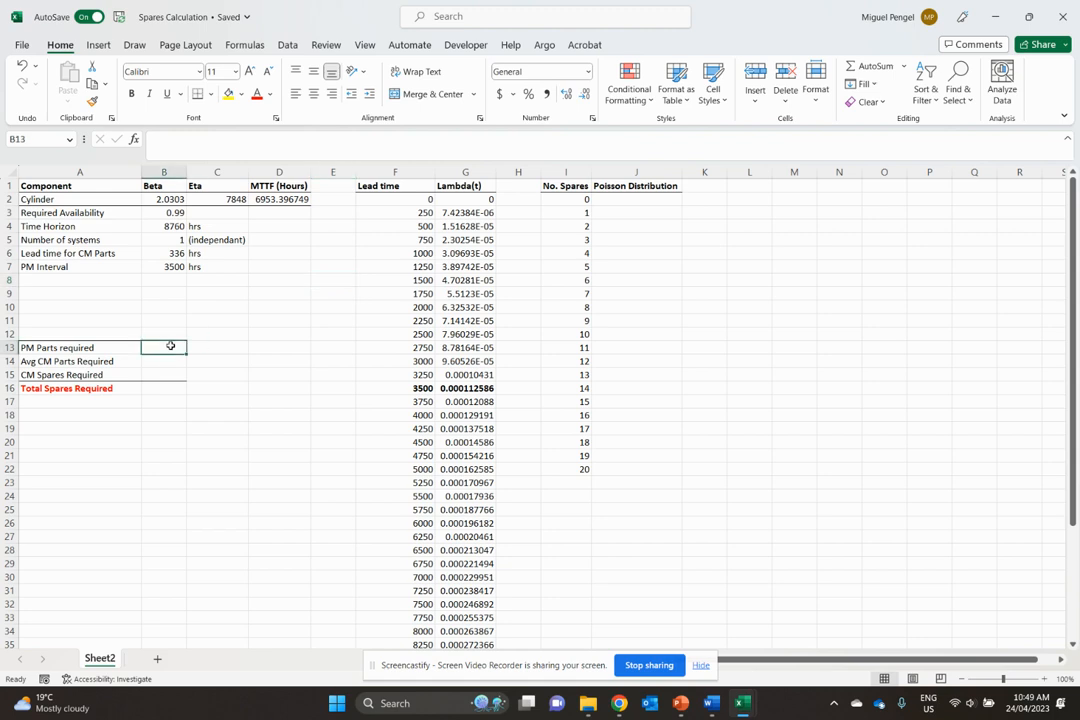
type("=")
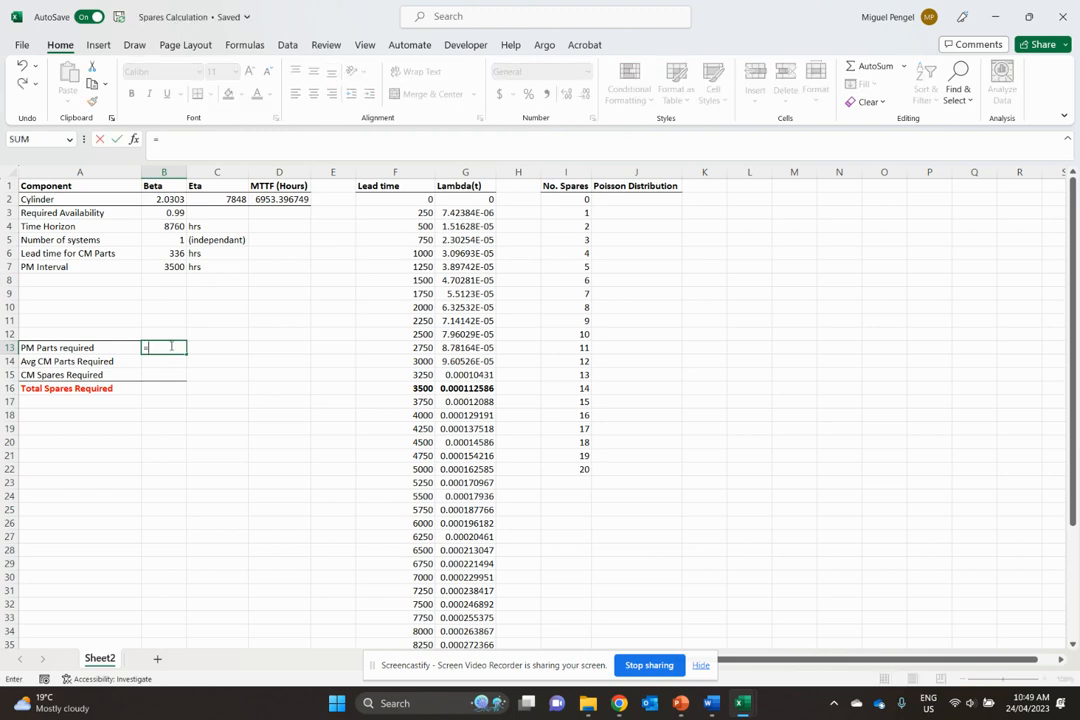
left_click(163, 226)
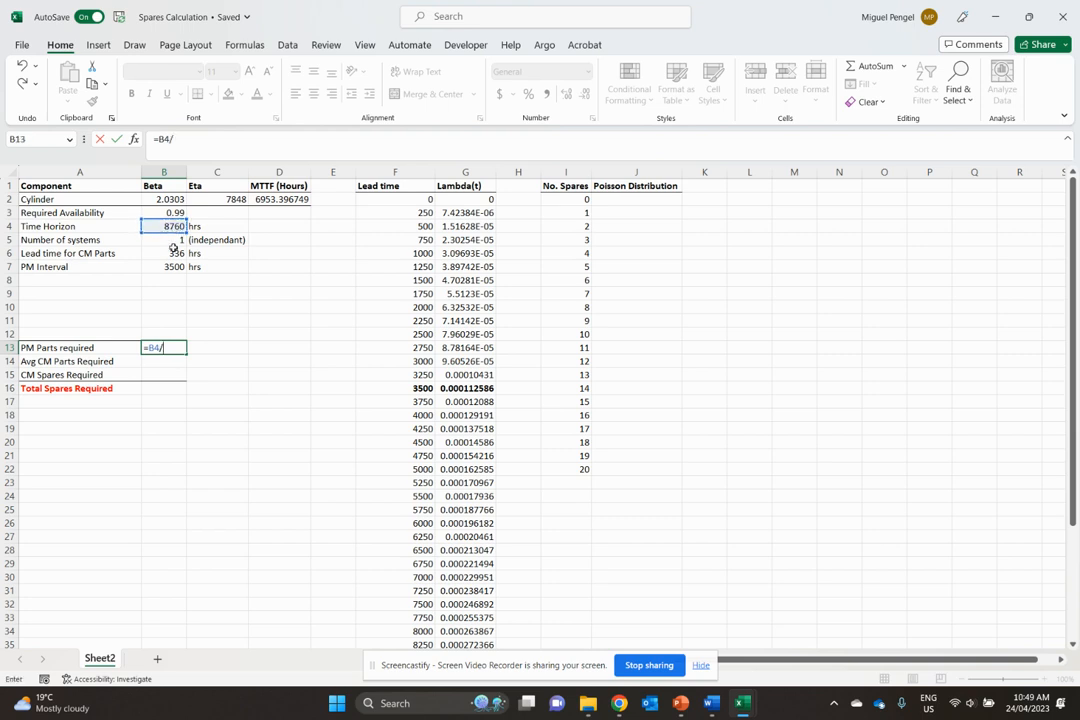
left_click(164, 267)
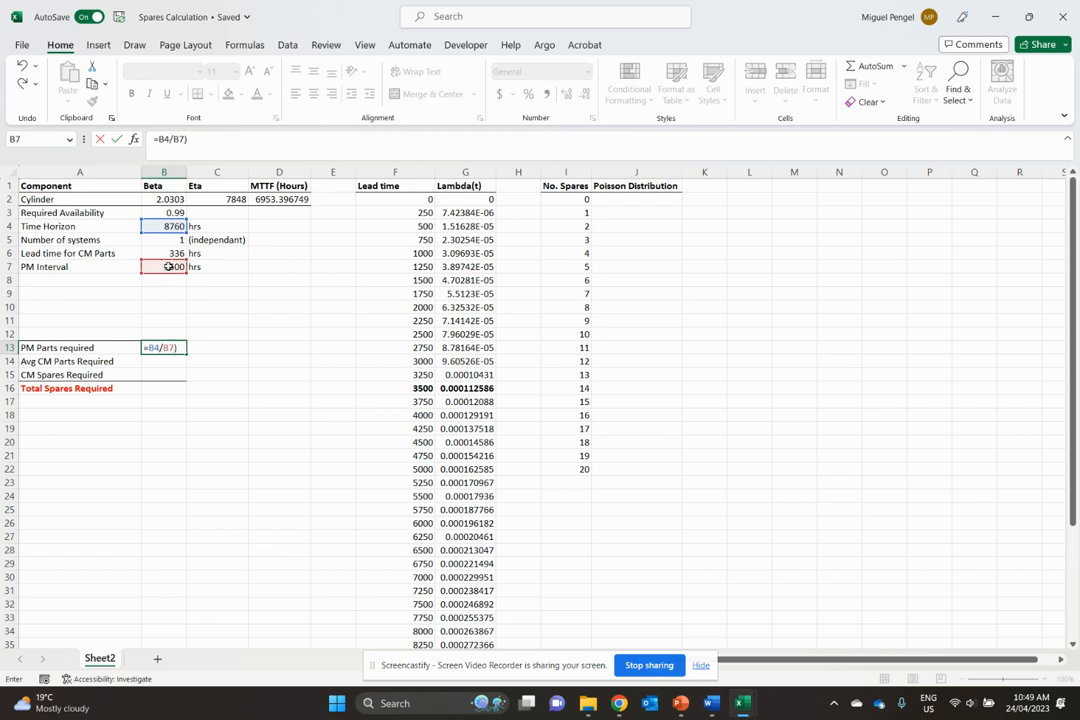
type("3500")
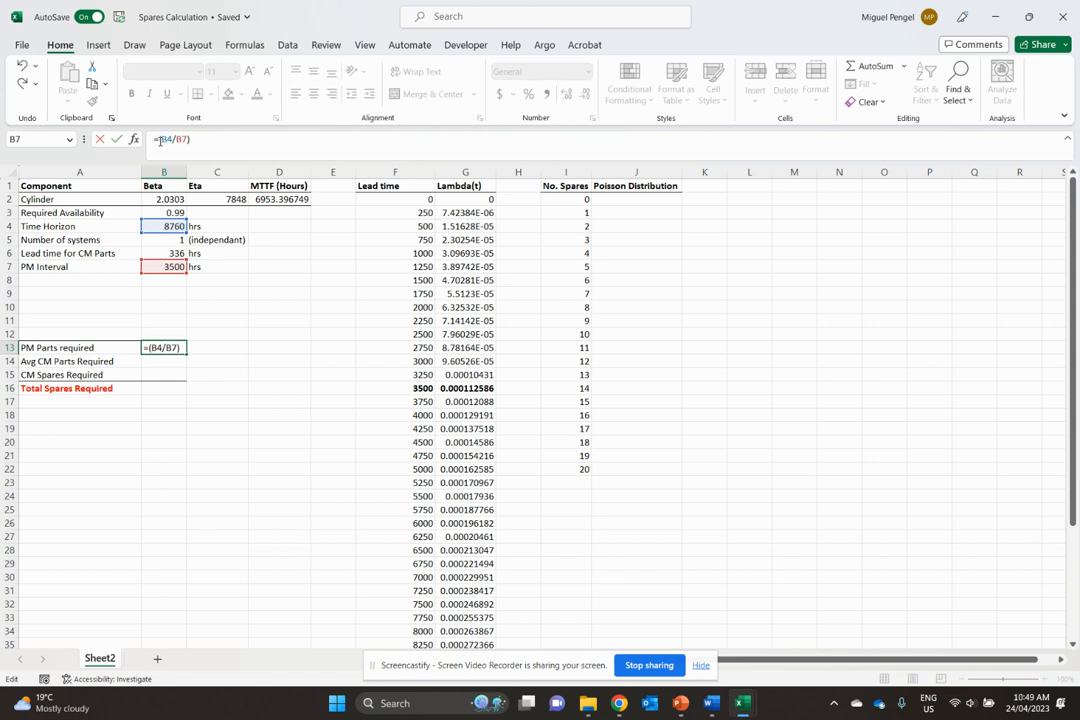
type("*")
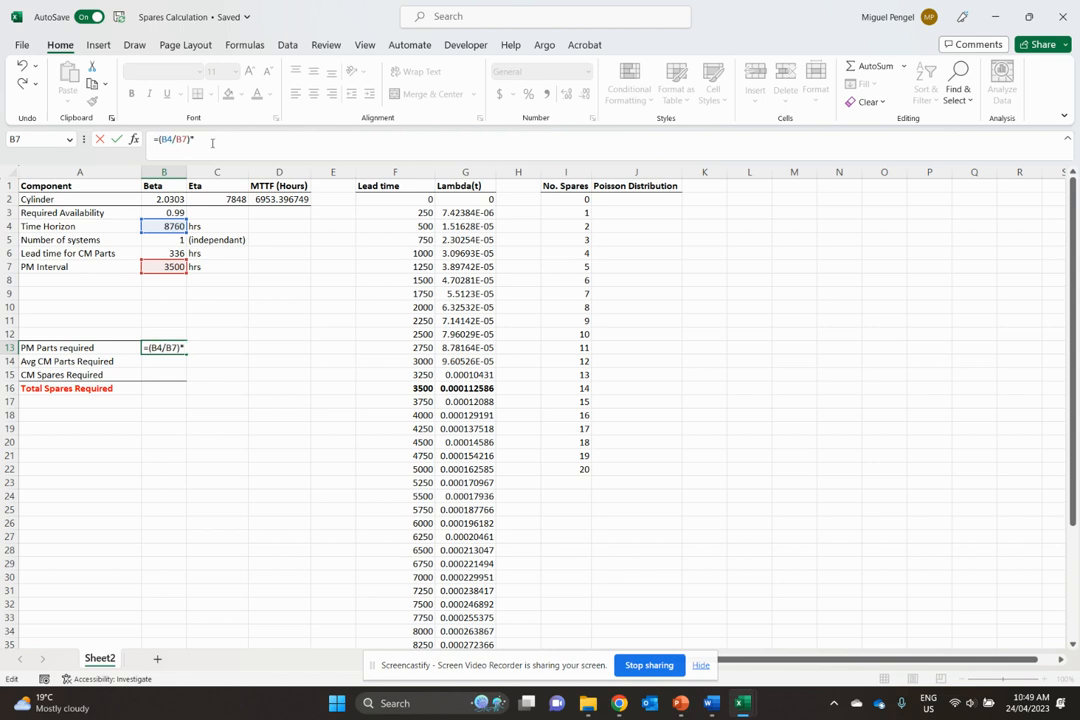
left_click(163, 239)
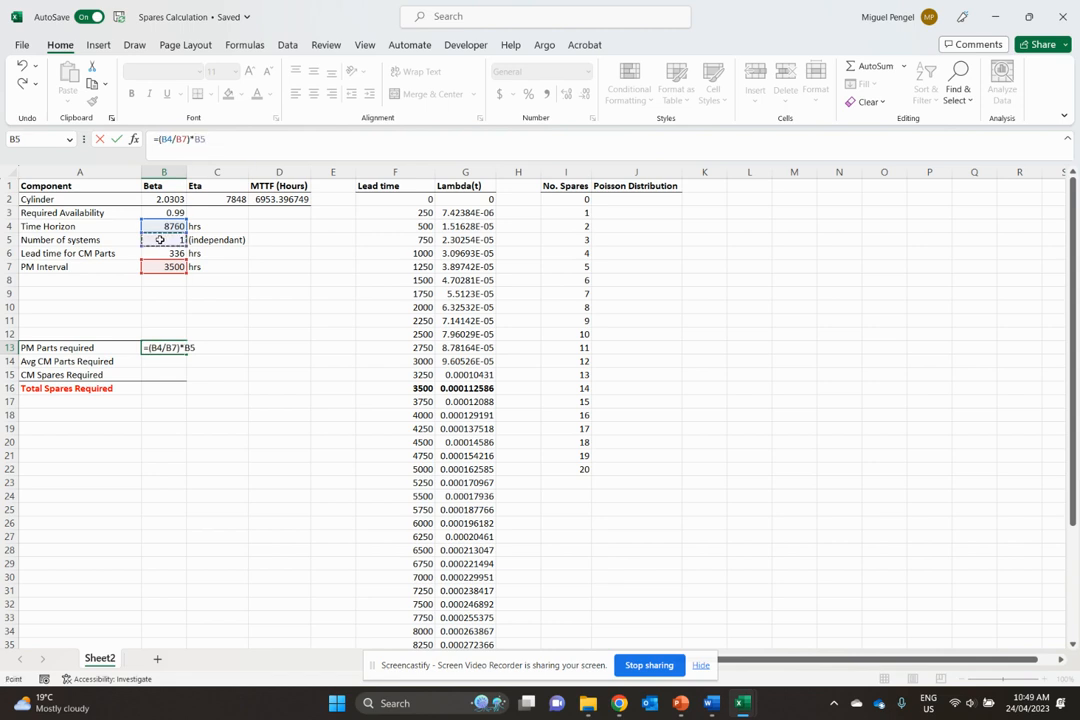
left_click(217, 307)
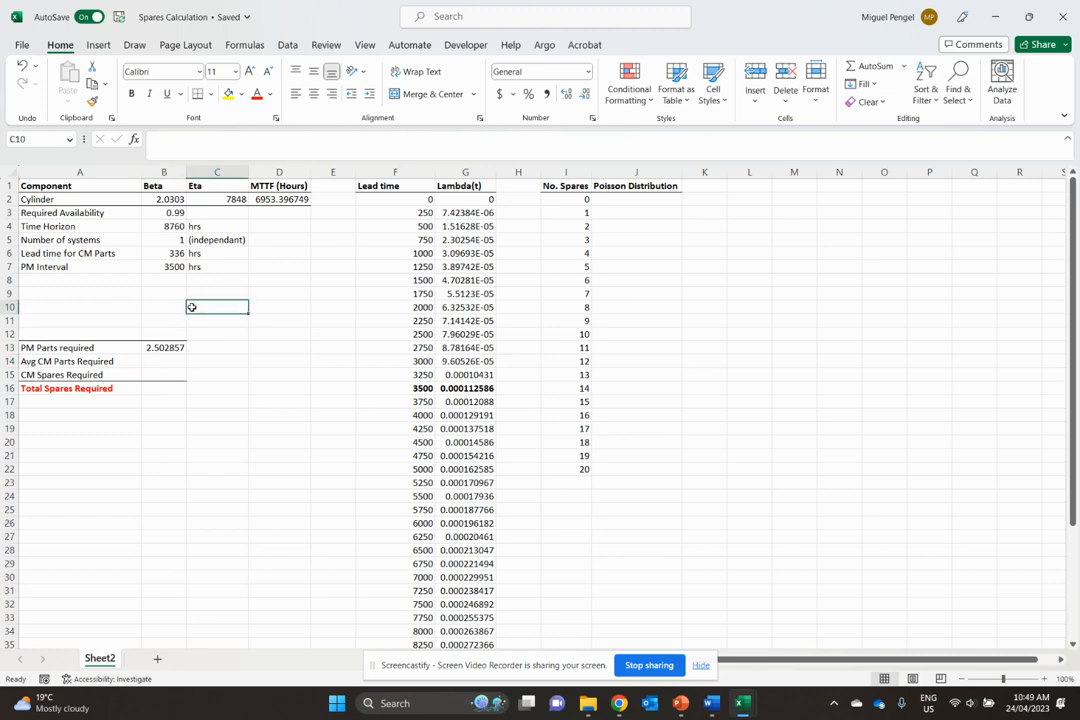
mouse_move(155, 342)
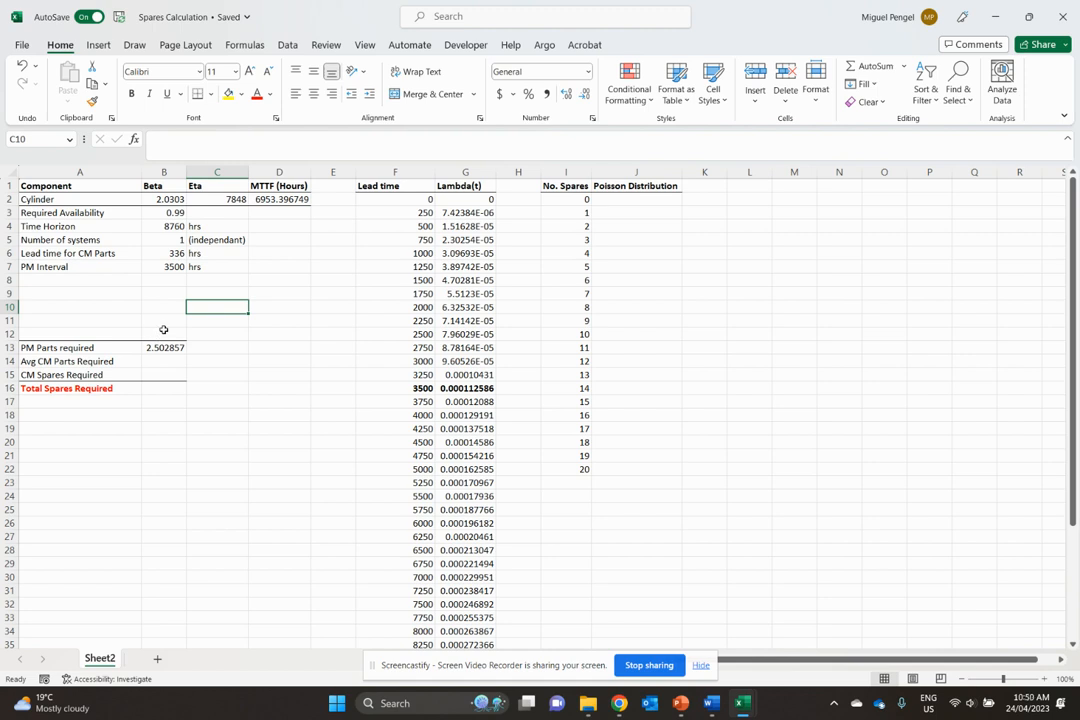
mouse_move(165, 347)
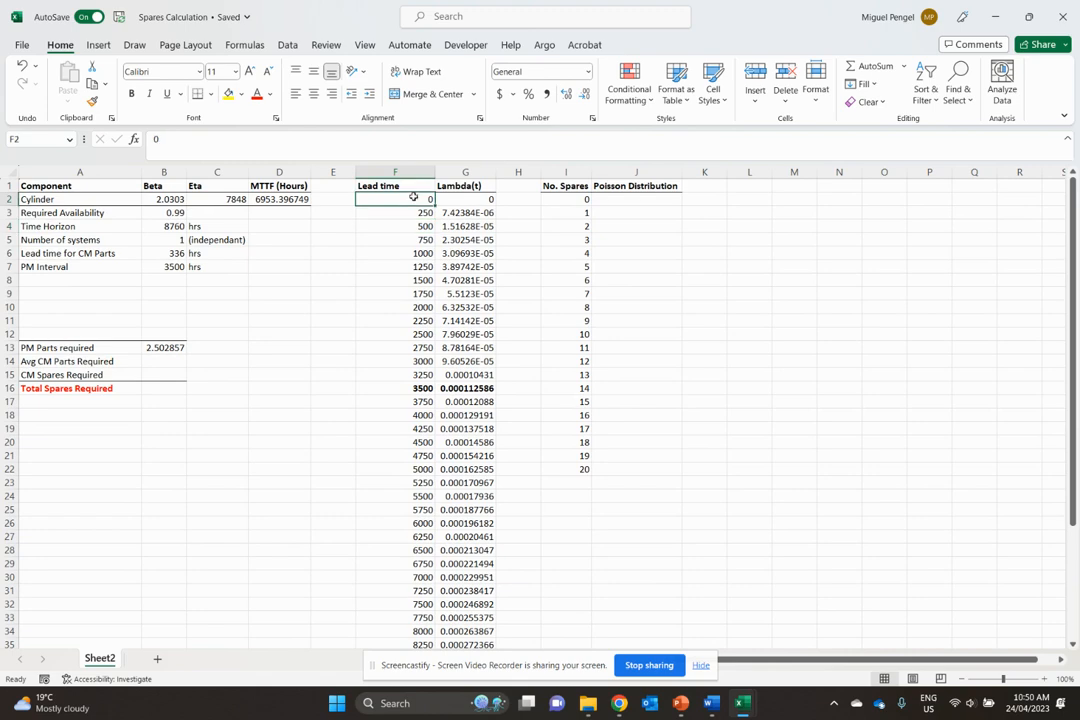
mouse_move(178, 263)
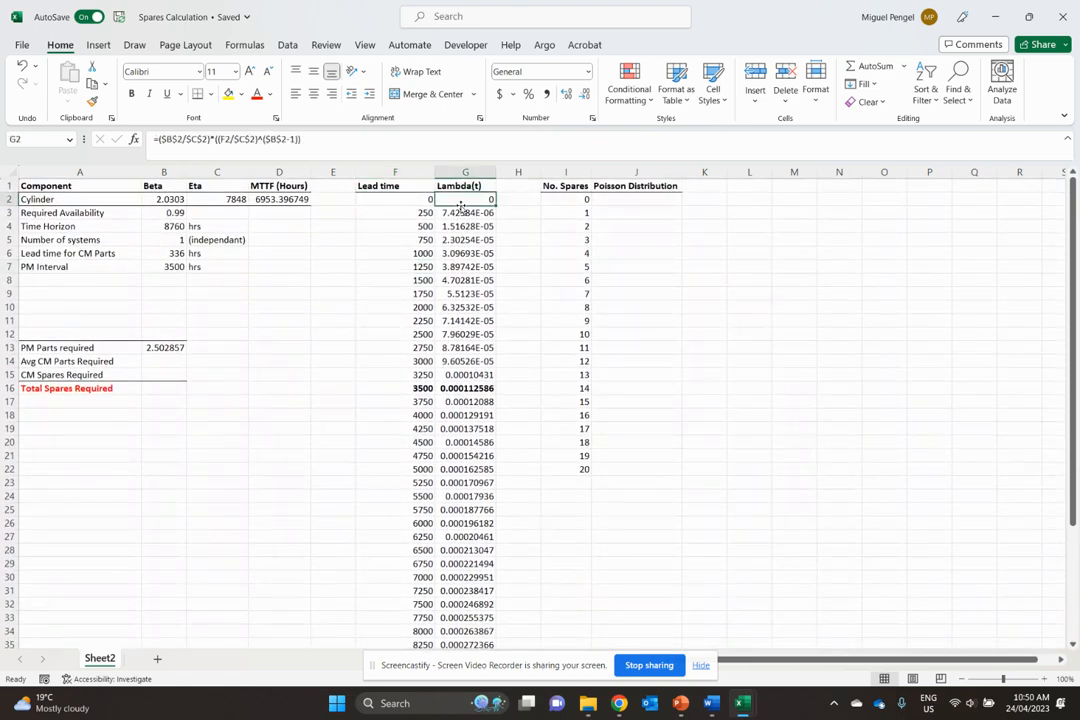
- Relabel the F1 heading 'Lead time' as 'PM time' and check the 500-hour rate formula
left_click(395, 212)
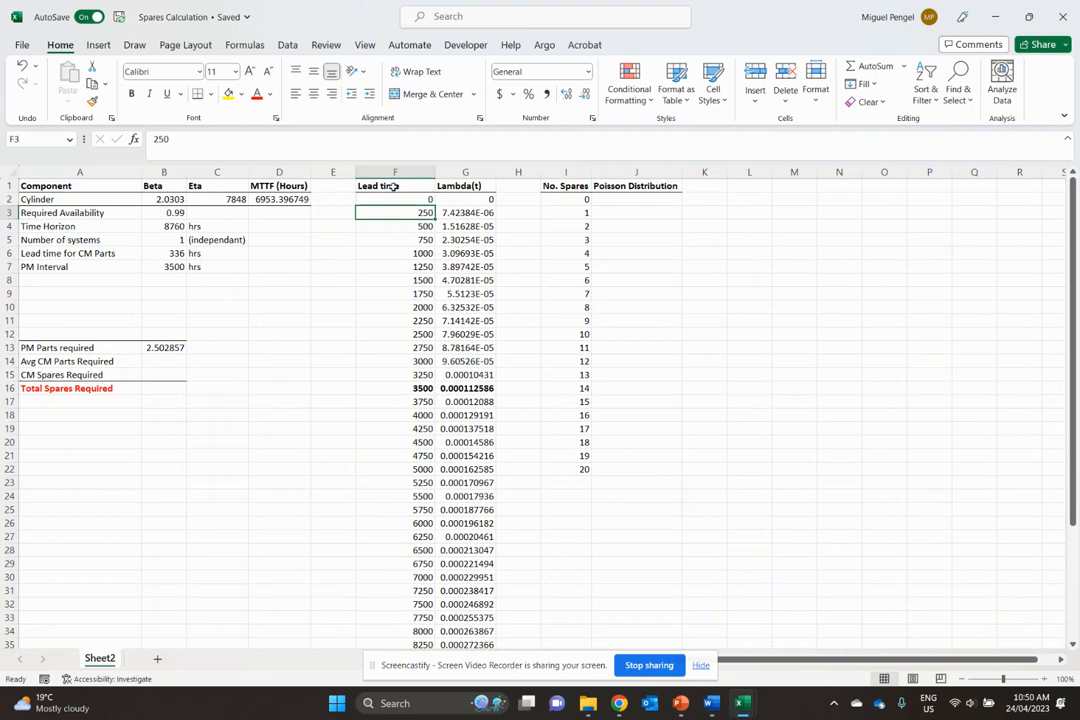
left_click(395, 185)
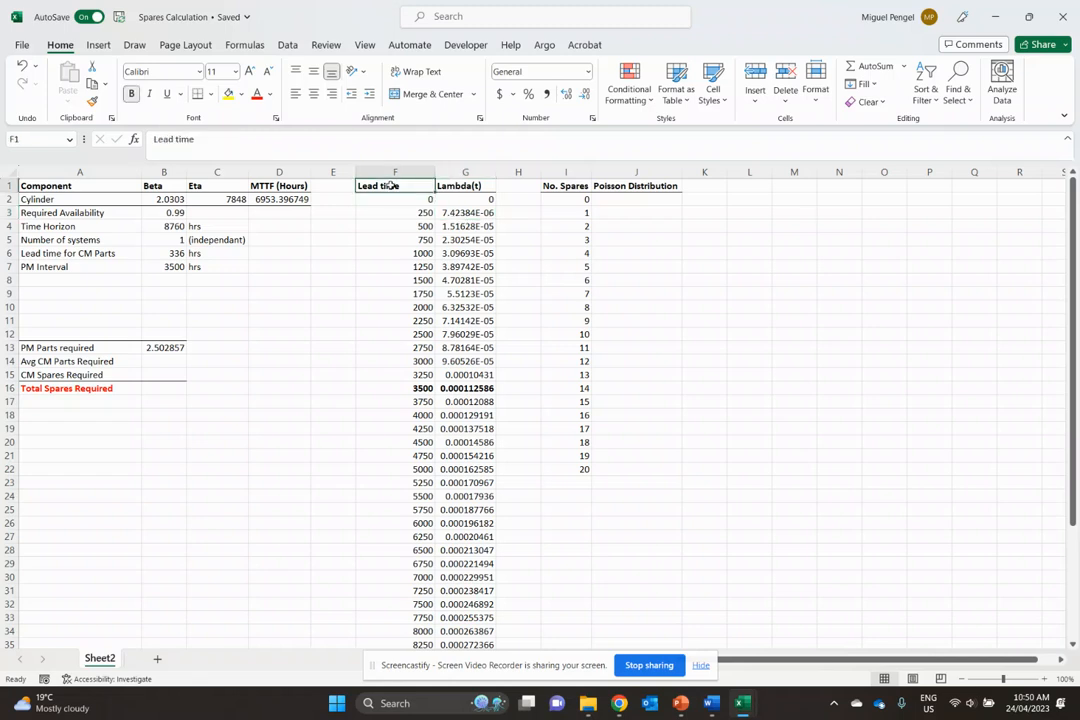
double_click(395, 185)
type("PM")
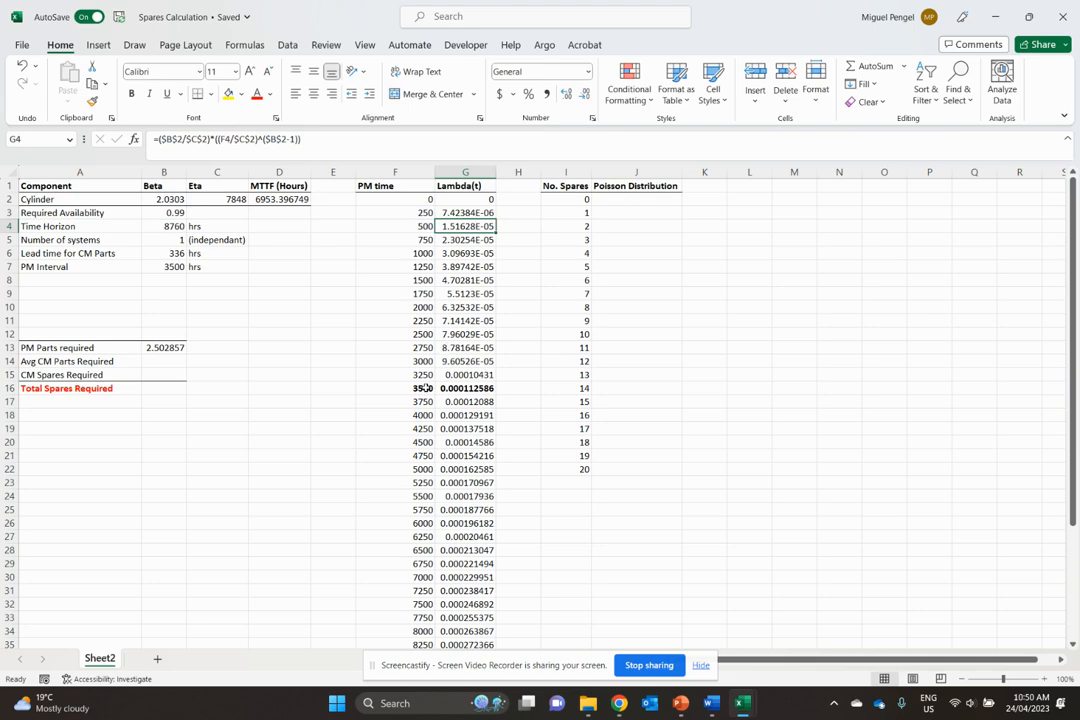
left_click(395, 388)
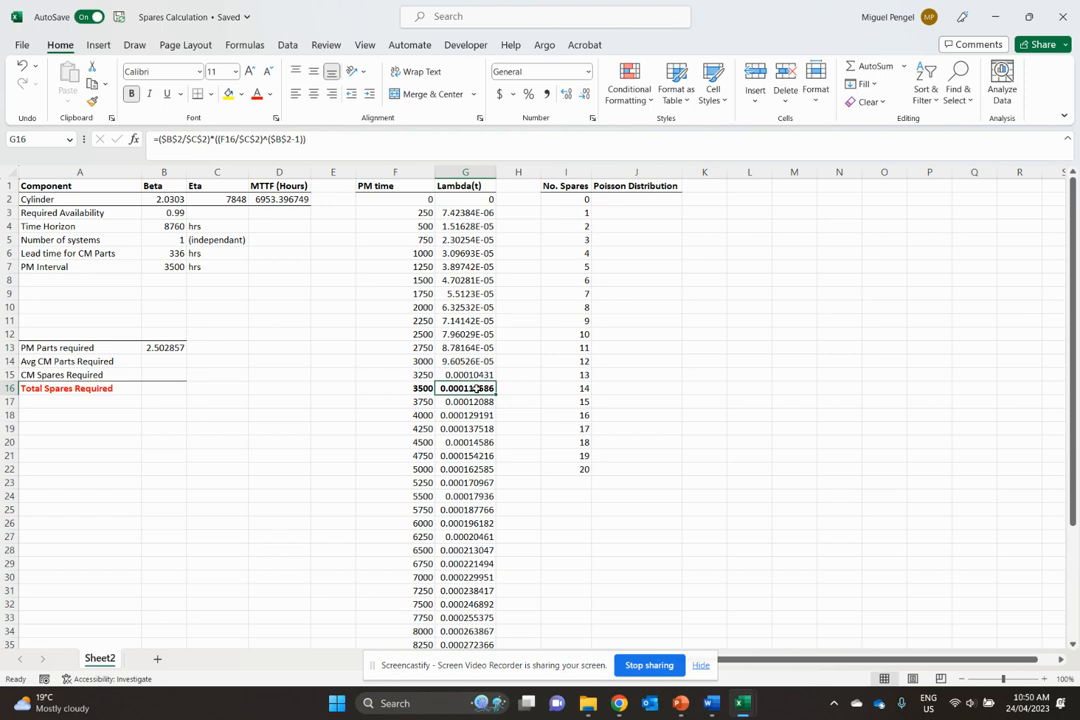
mouse_move(163, 365)
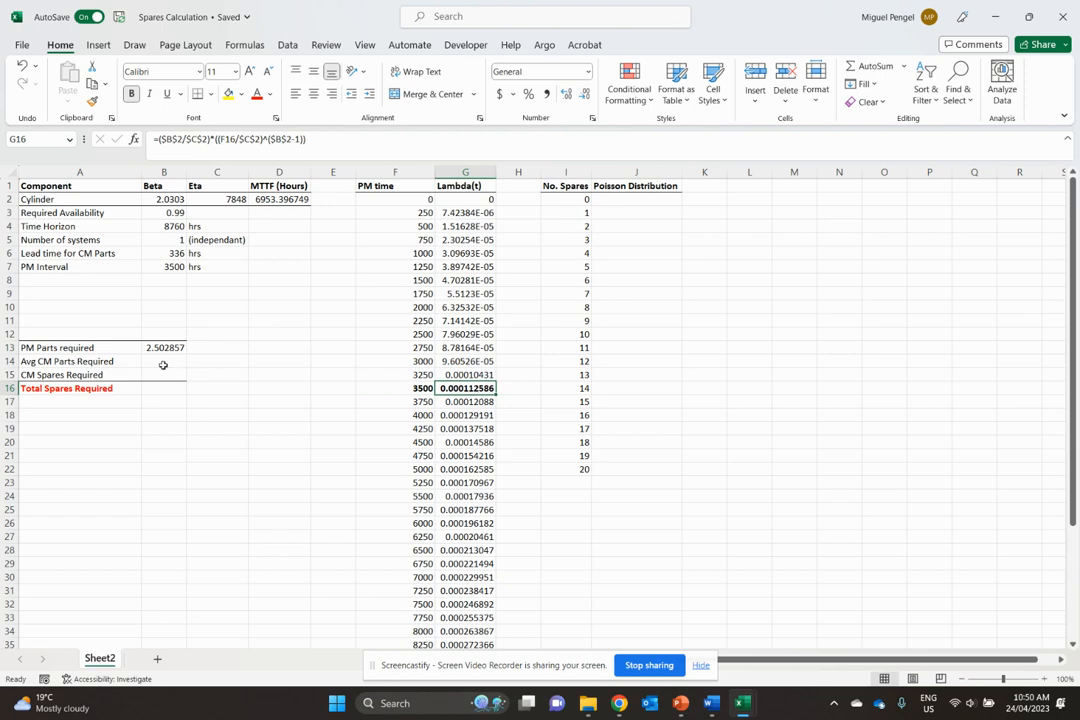
left_click(163, 361)
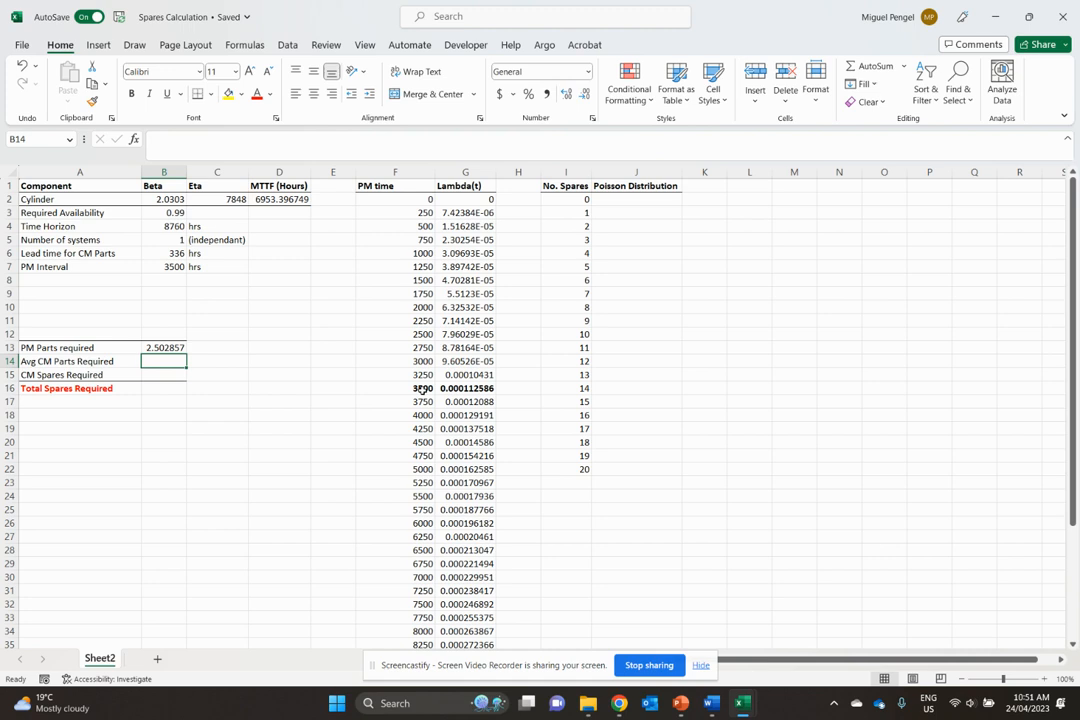
type("=G16")
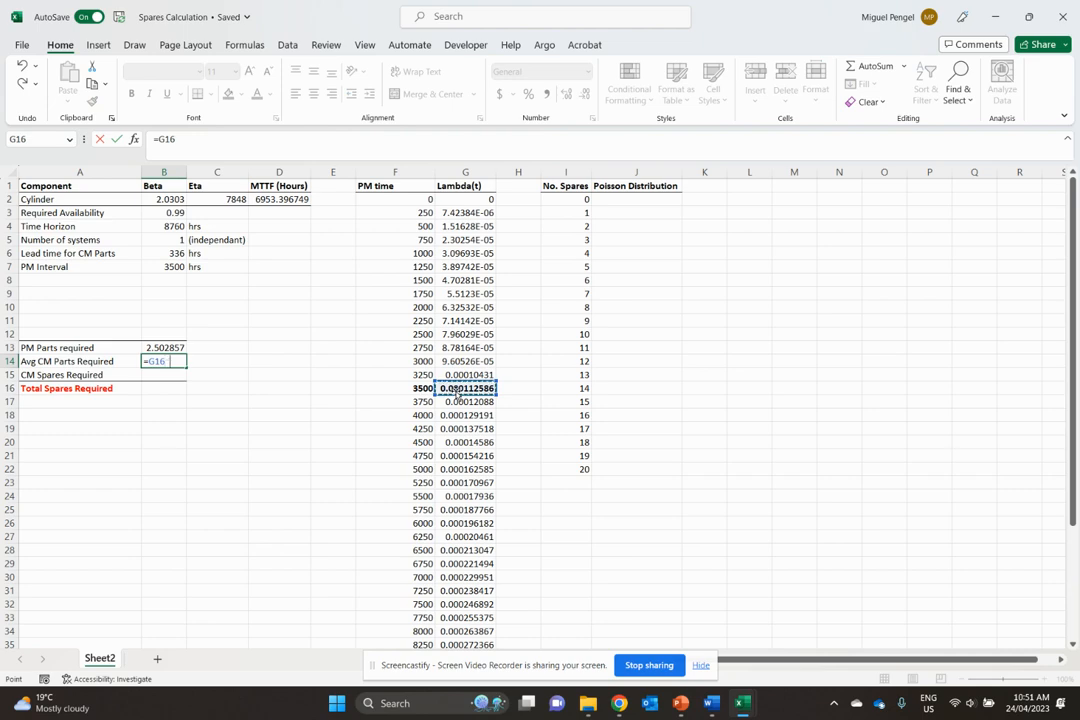
type("*")
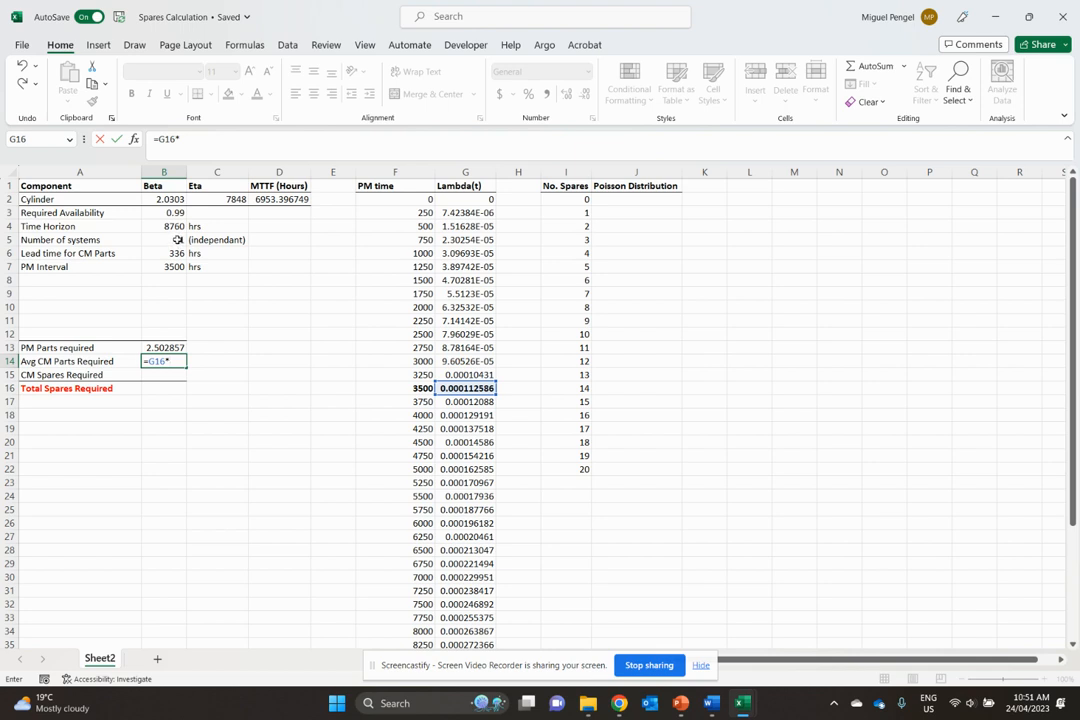
left_click(163, 239)
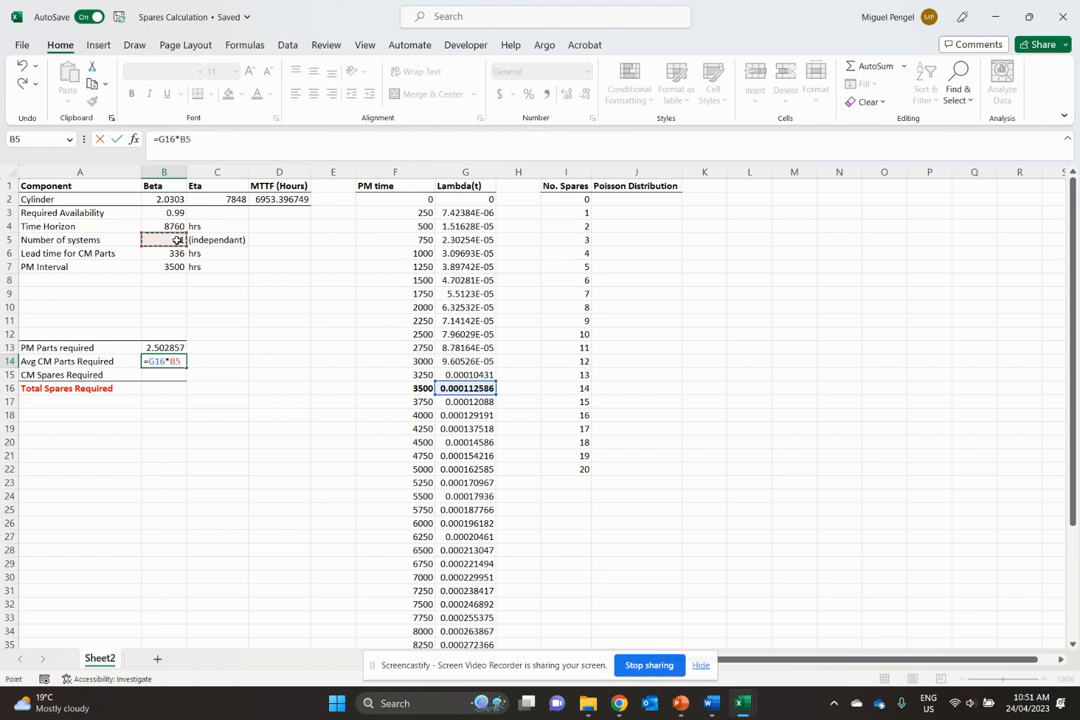
type("*")
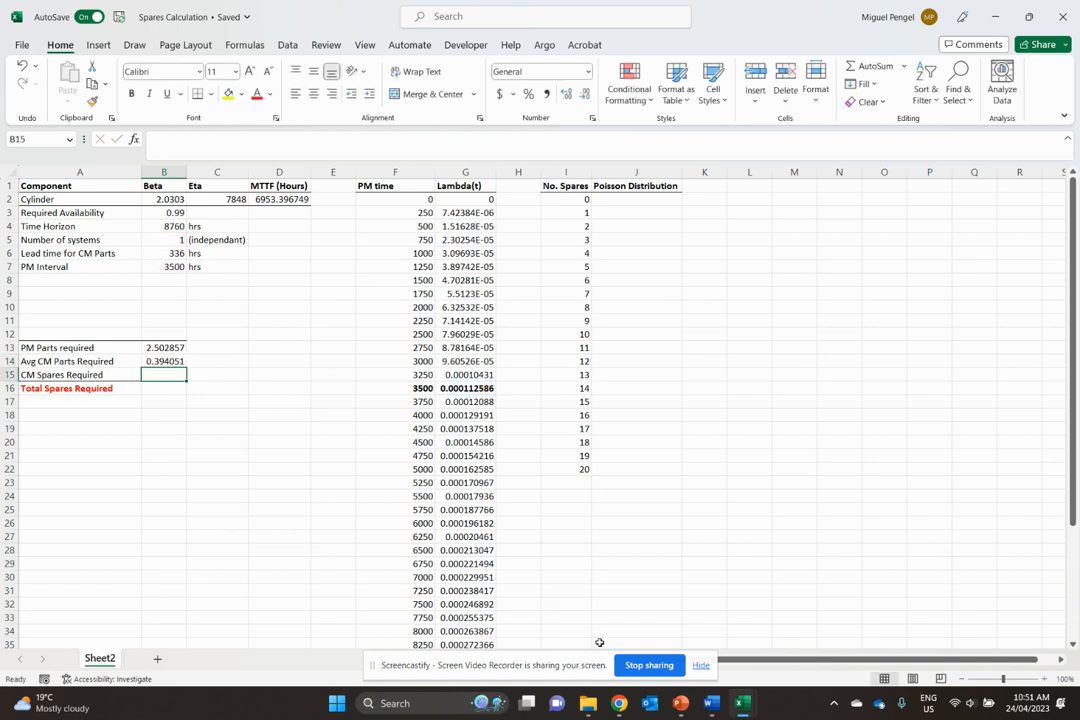
left_click(164, 361)
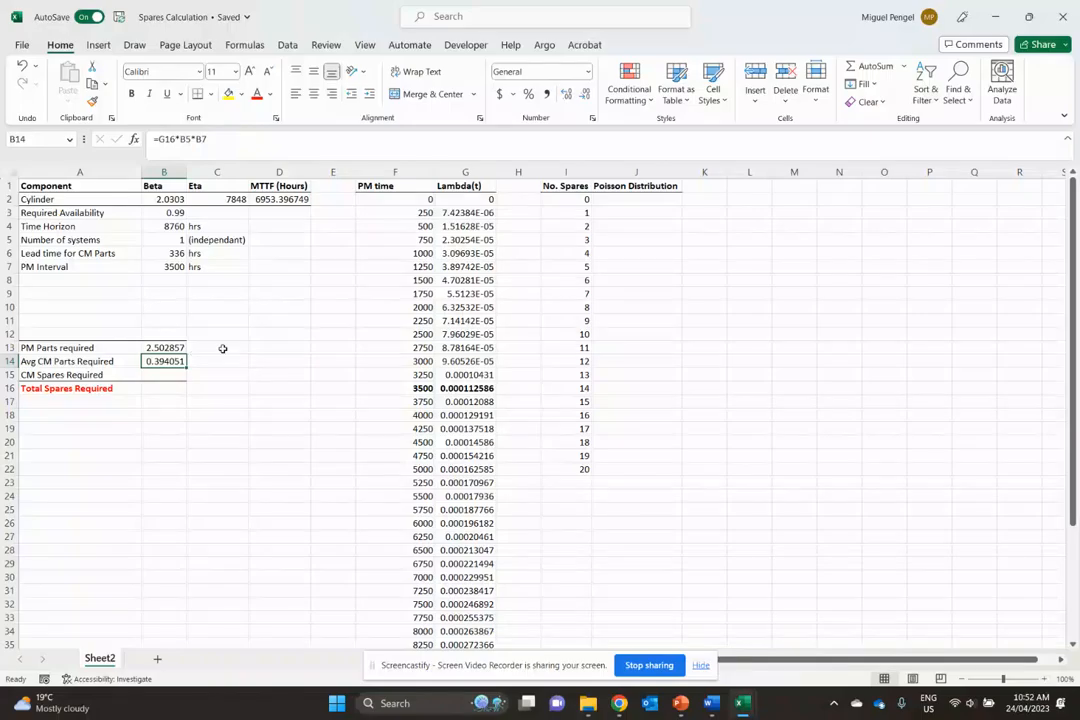
mouse_move(241, 316)
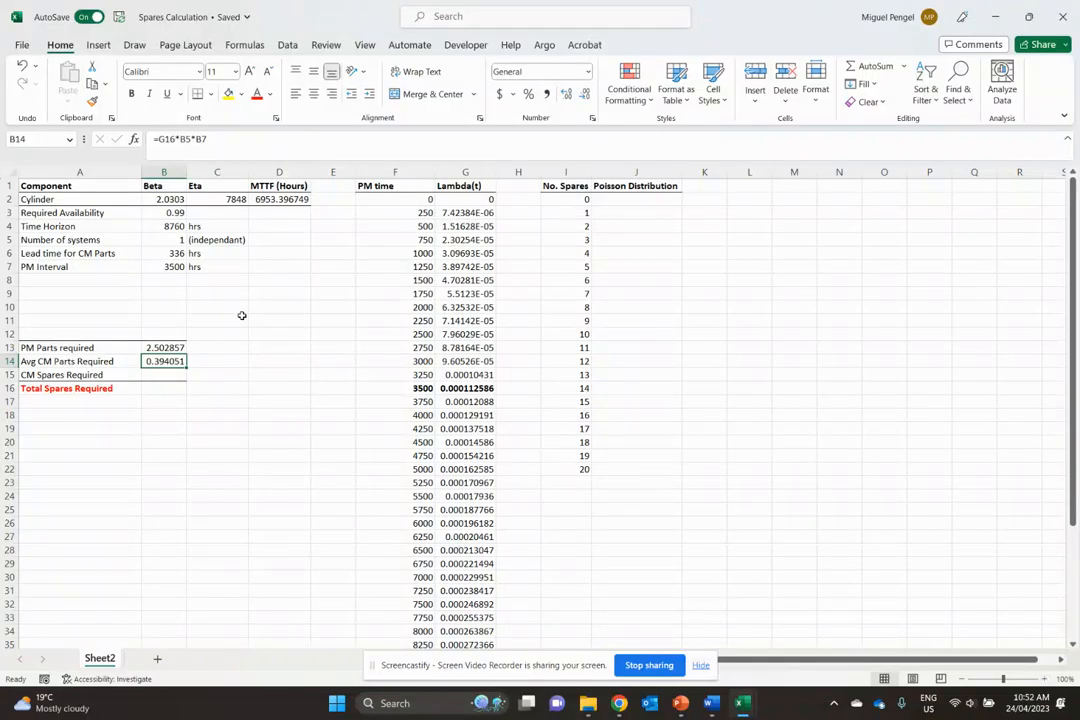
mouse_move(163, 376)
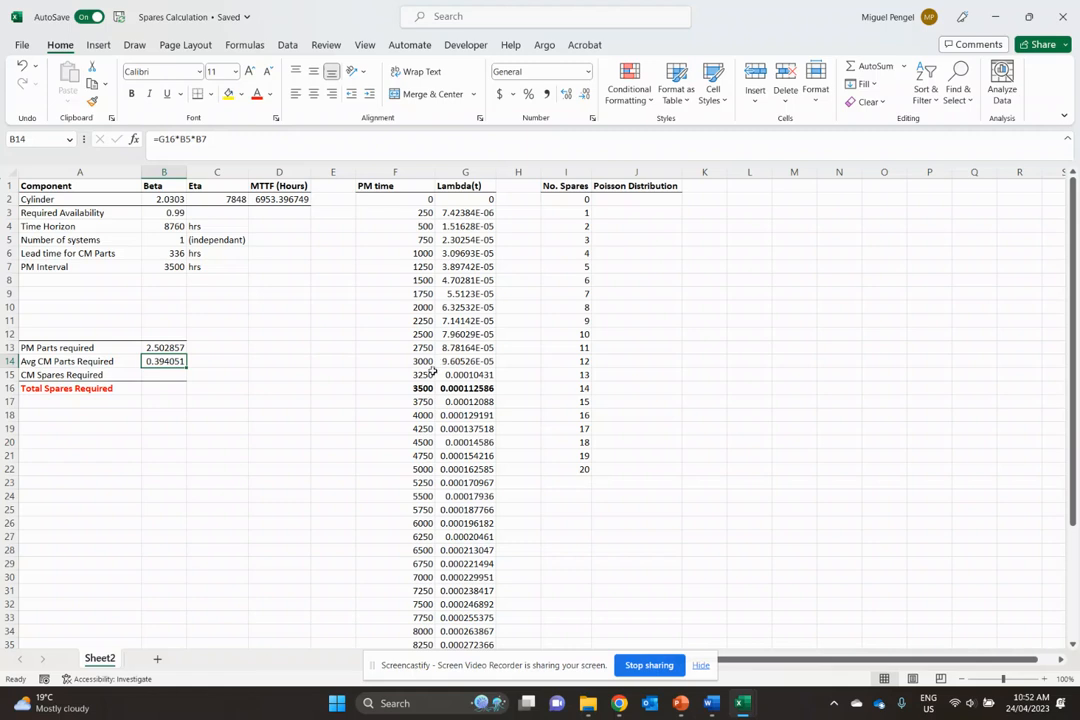
mouse_move(291, 395)
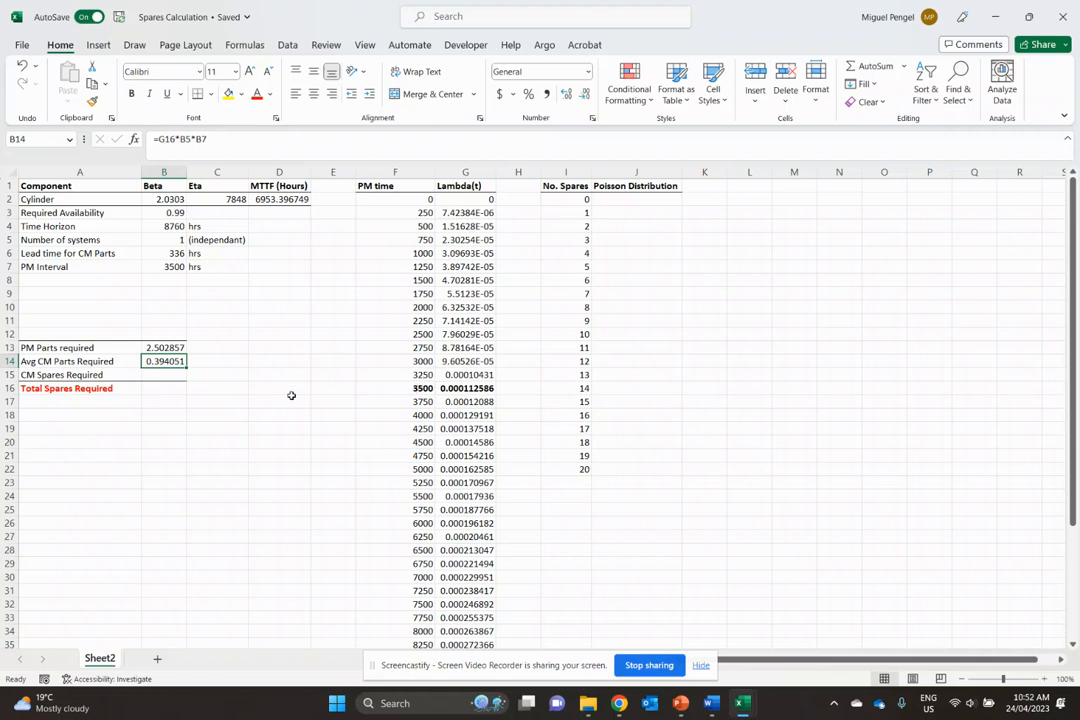
left_click(163, 374)
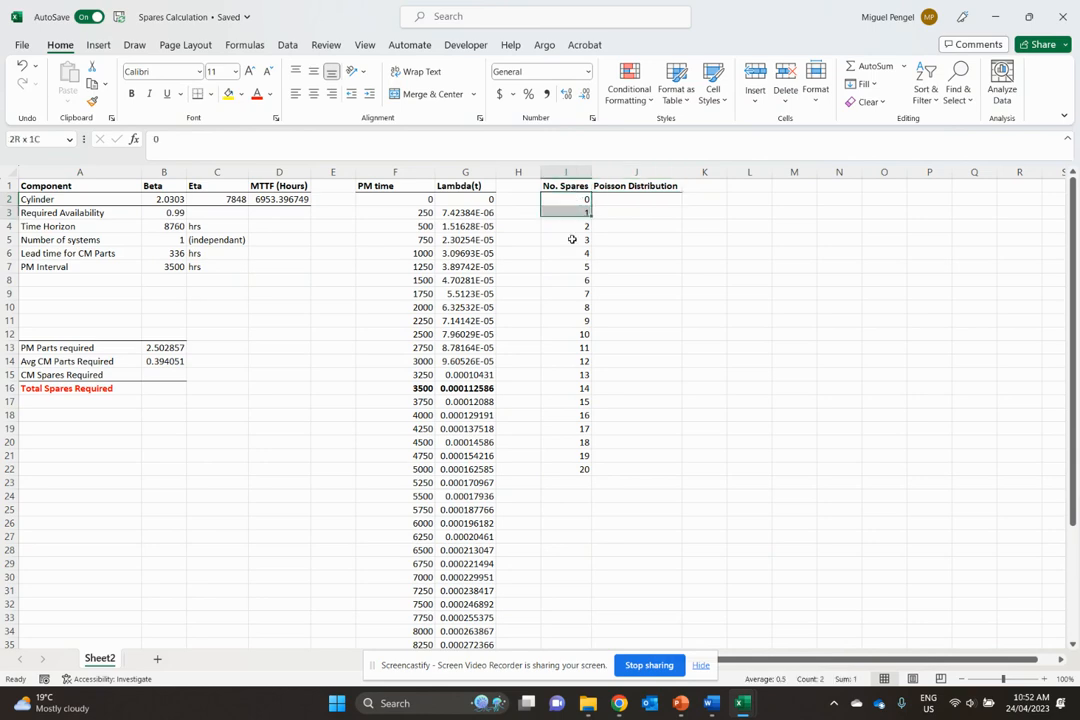
- Enter =POISSON.DIST(I2,$B$14,TRUE) in J2, giving 0.674319699 for zero spares
left_click_drag(566, 199, 566, 469)
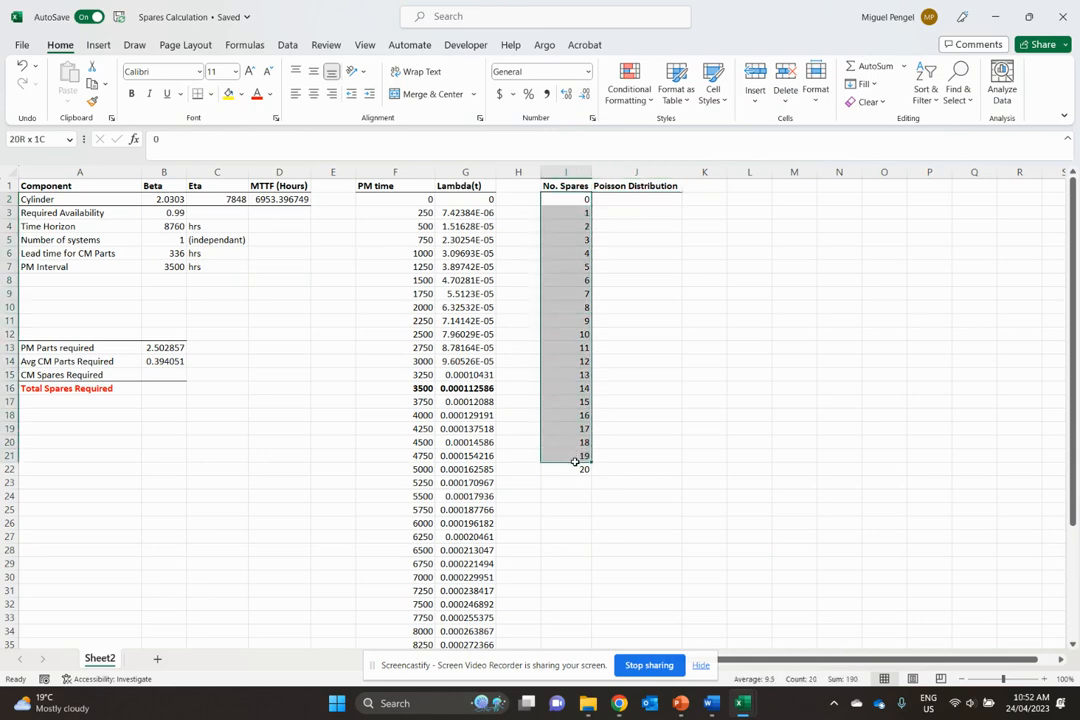
left_click(637, 199)
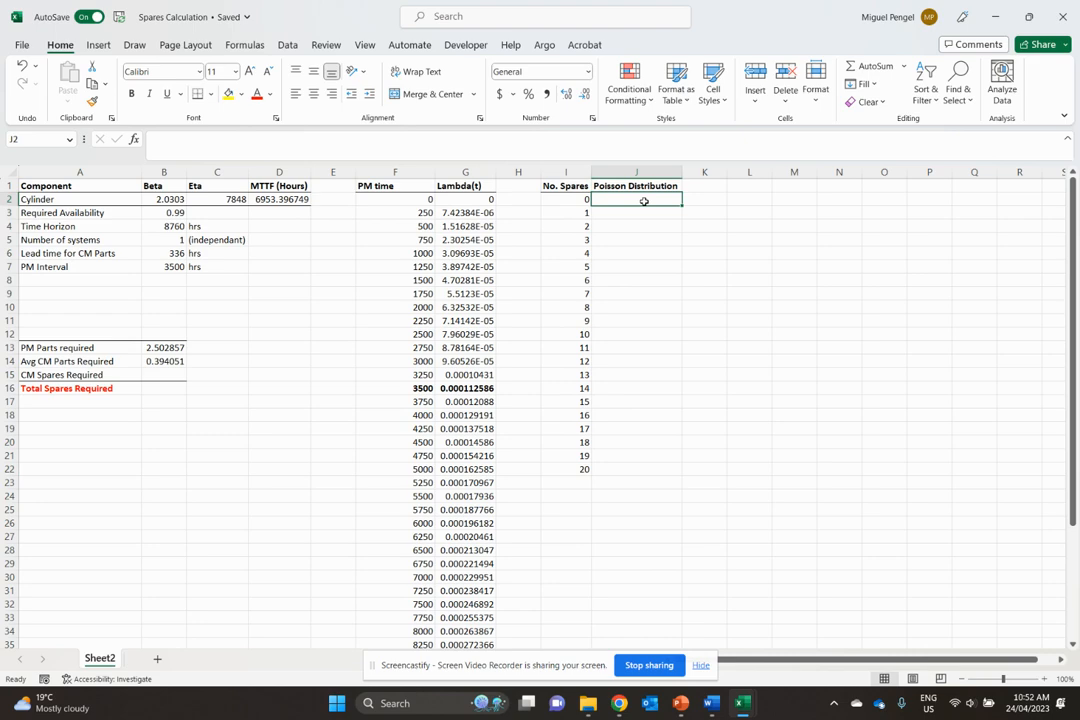
type("=")
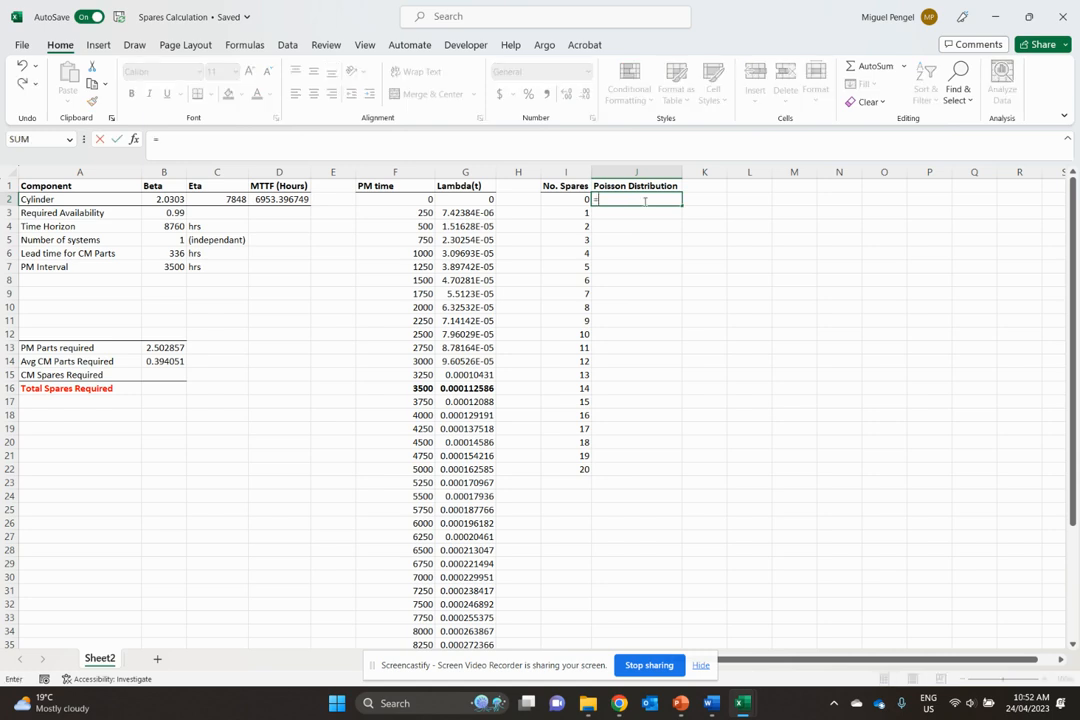
type("poi")
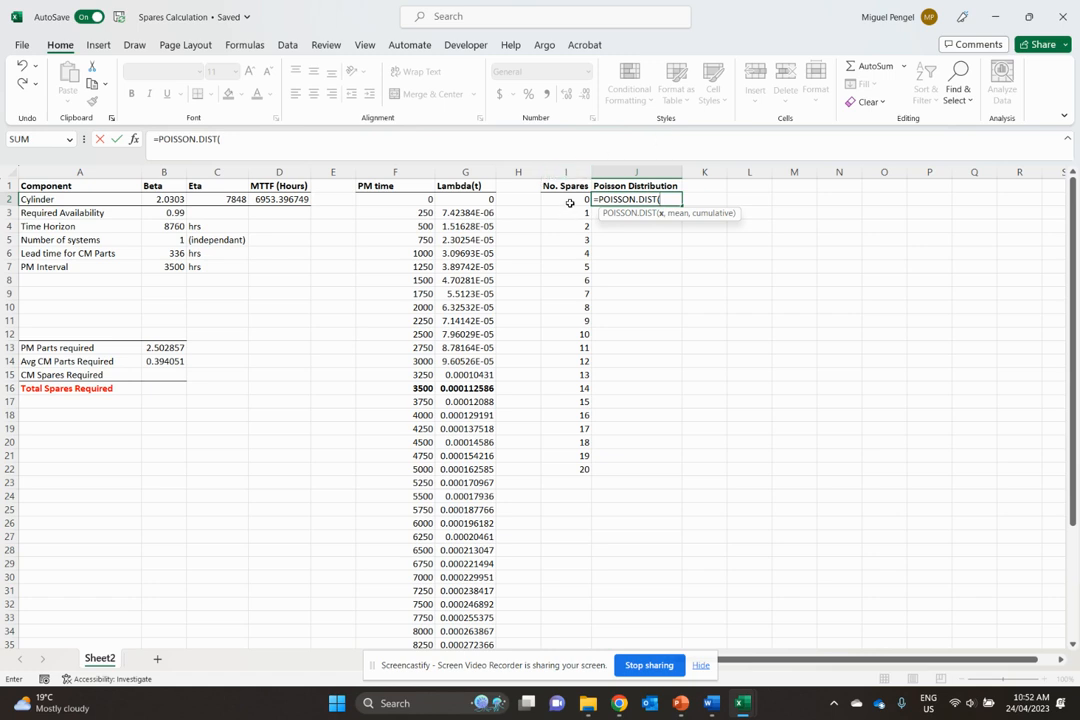
left_click(566, 199)
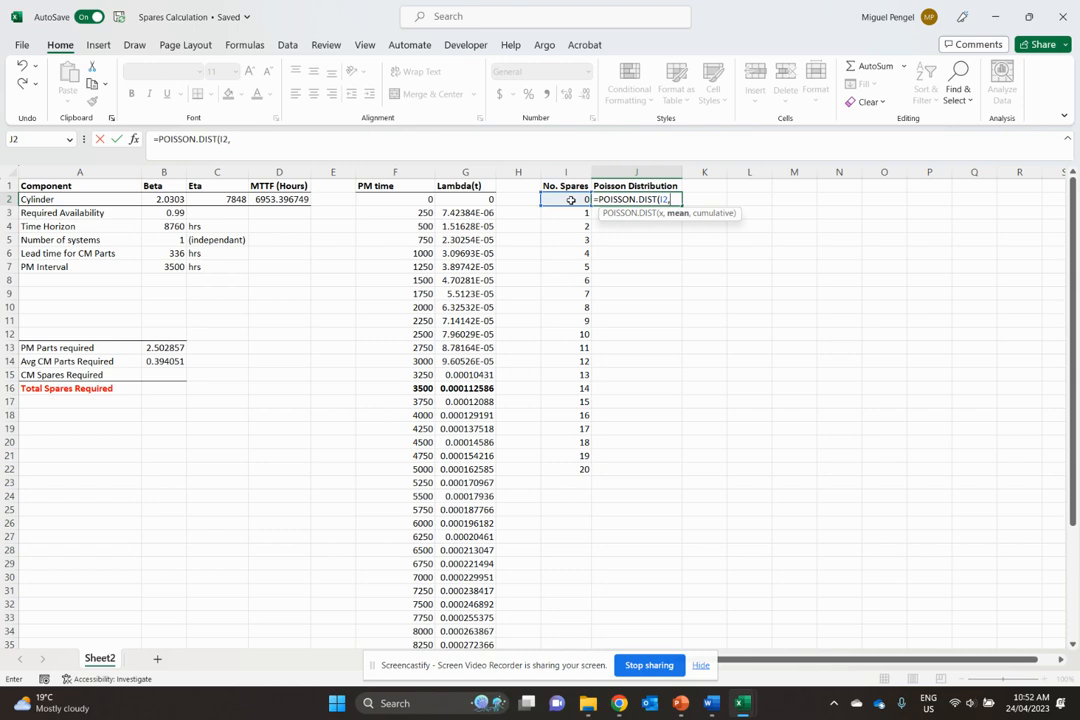
left_click(164, 361)
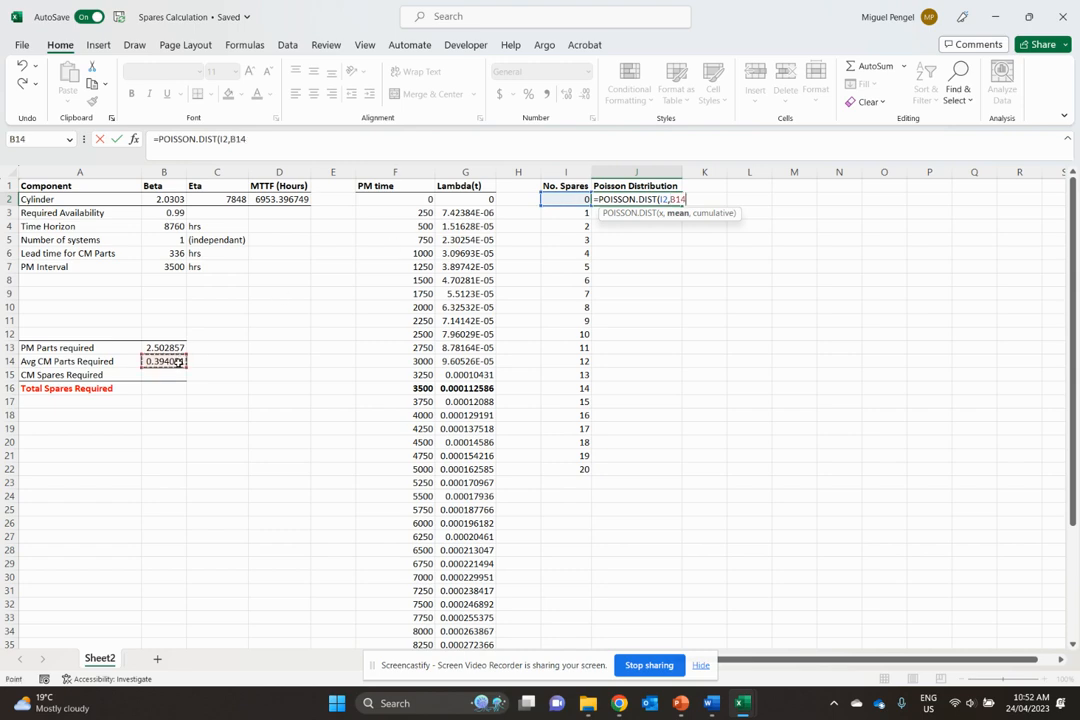
key("f4")
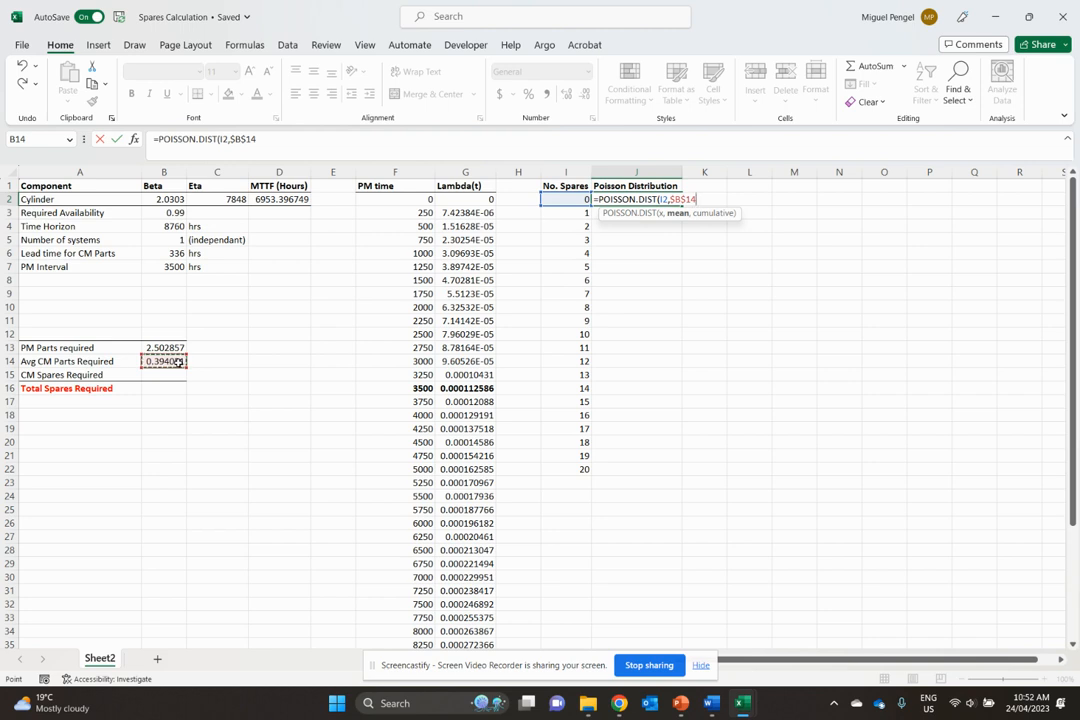
type(",TRUE")
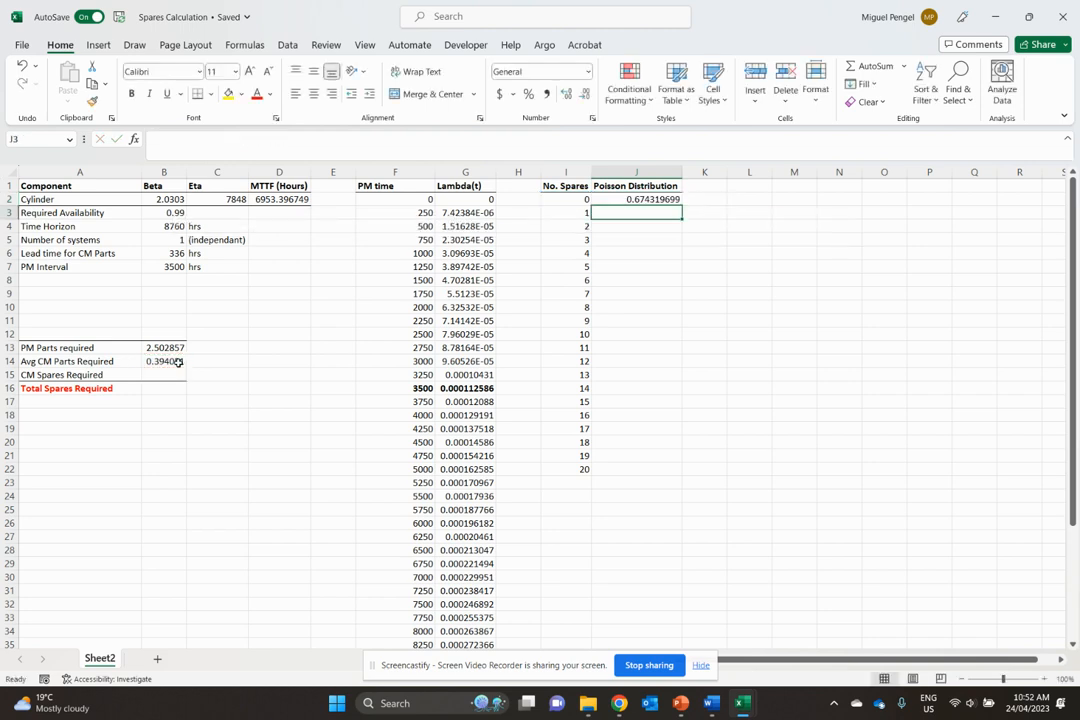
- Copy the J2 Poisson formula down to J22 and check the zero-, one- and two-spare cells
left_click(636, 199)
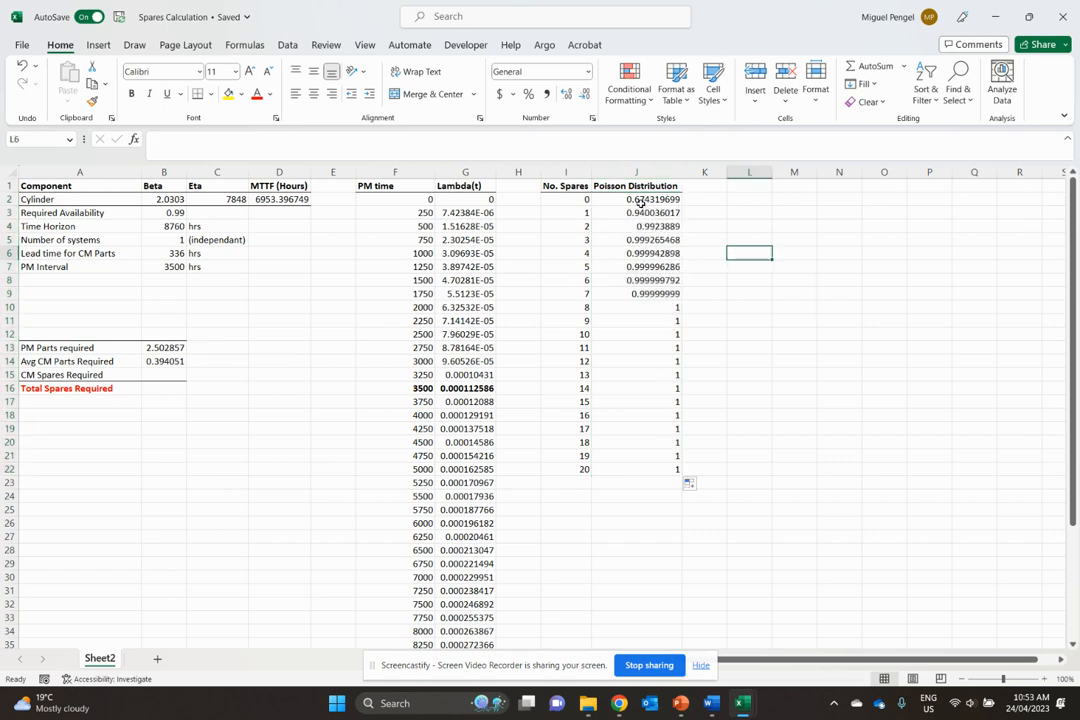
left_click(636, 199)
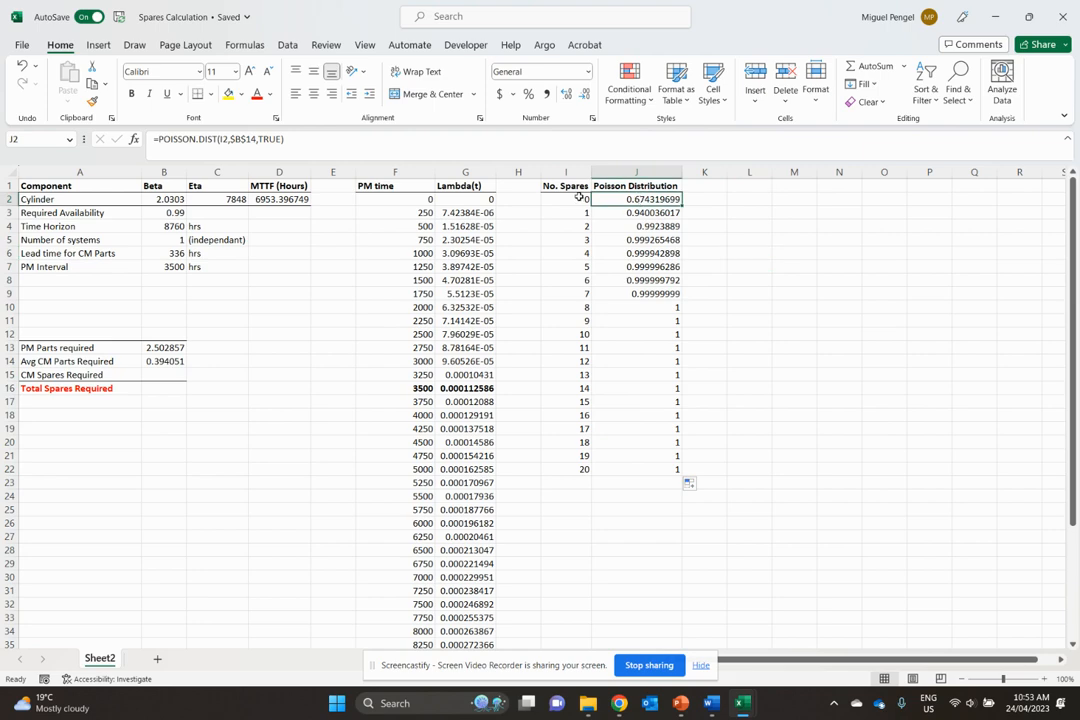
left_click(636, 212)
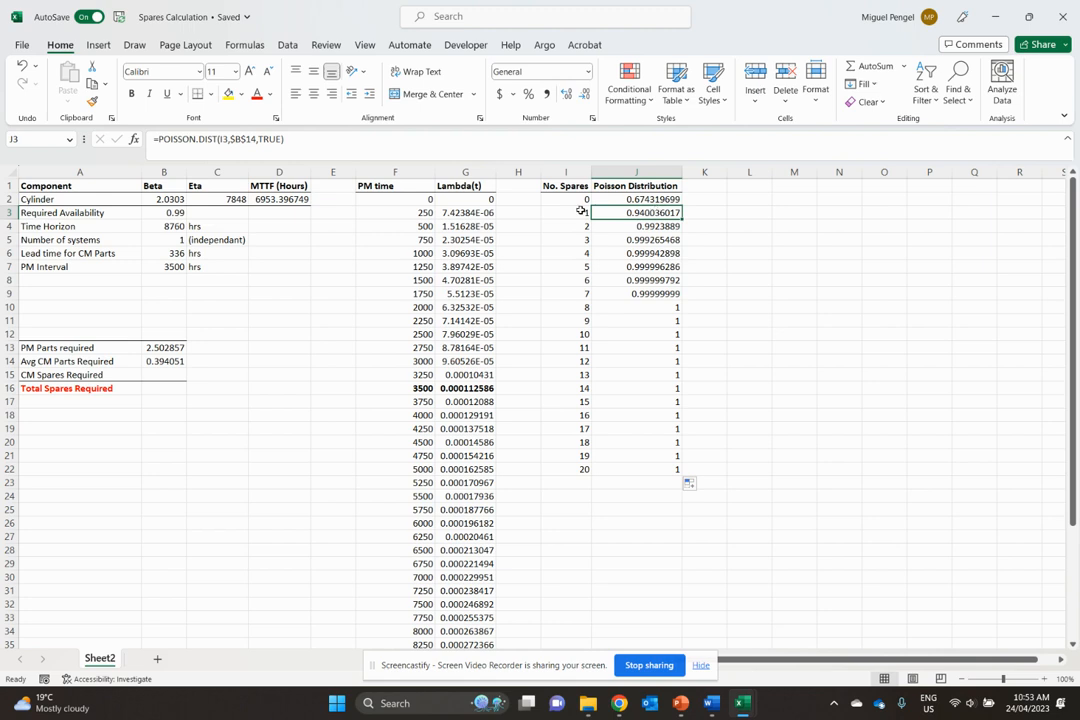
left_click(636, 226)
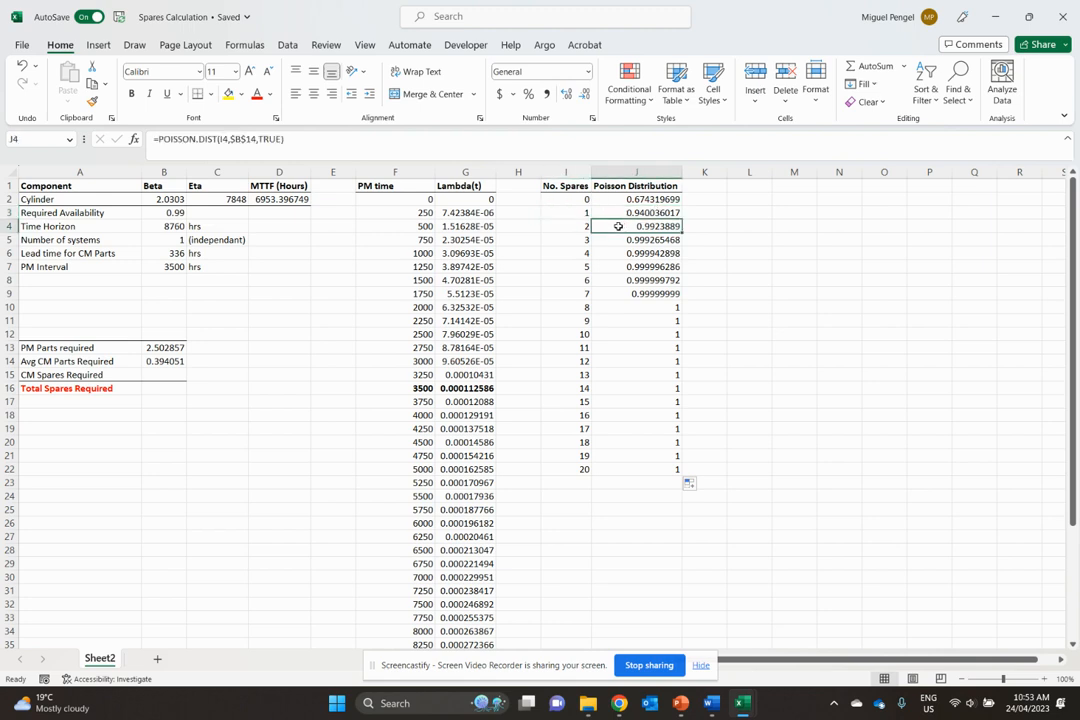
left_click(566, 226)
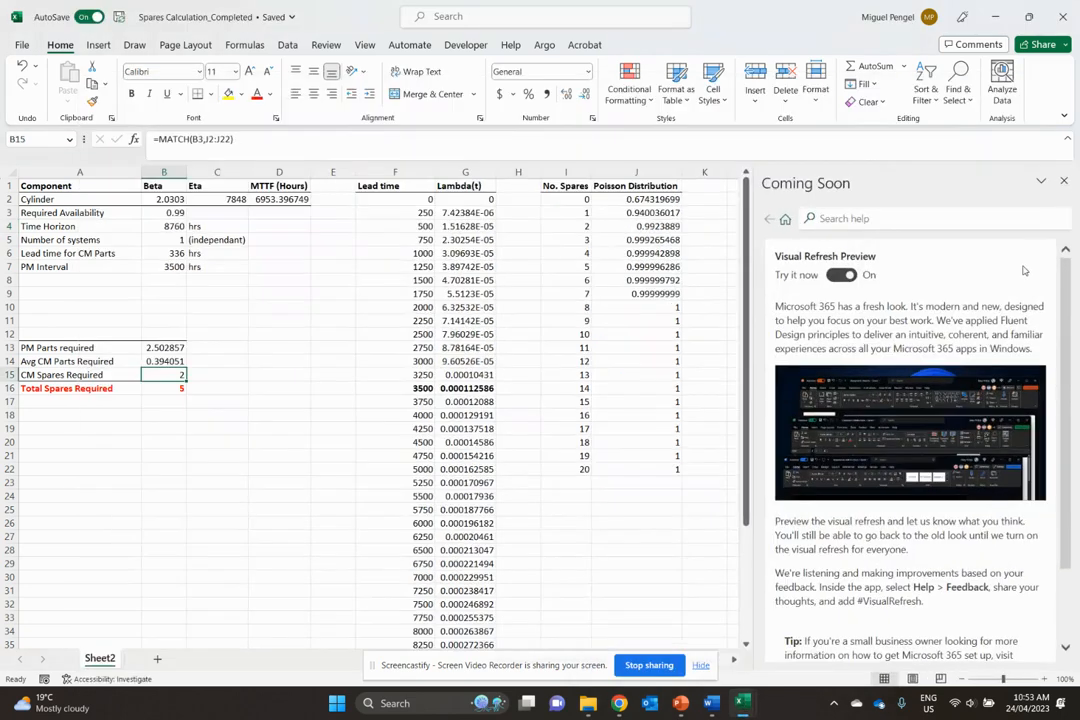
- Close the Coming Soon pane to review B15's =MATCH(B3,J2:J22) formula
left_click(1064, 181)
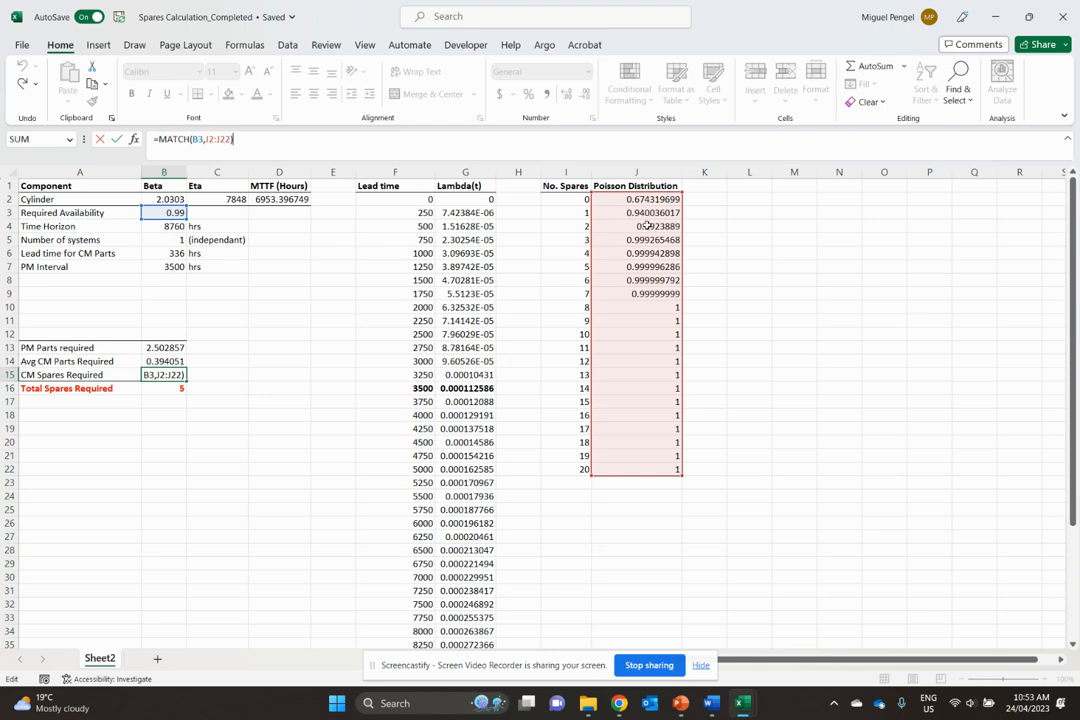
mouse_move(609, 444)
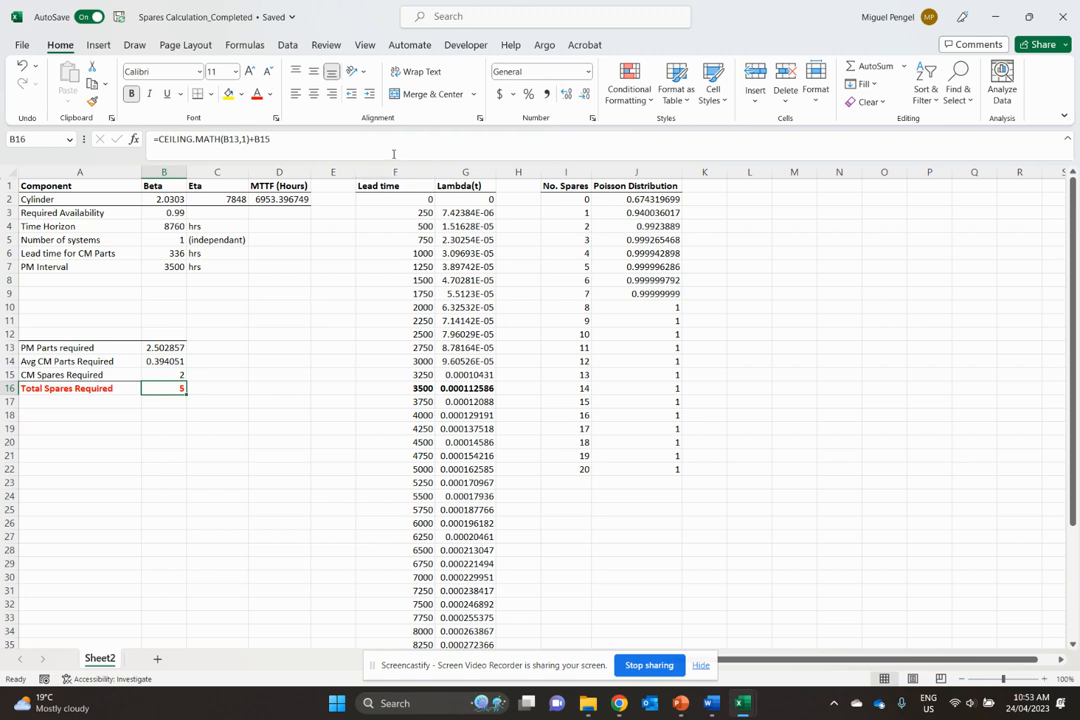
double_click(163, 388)
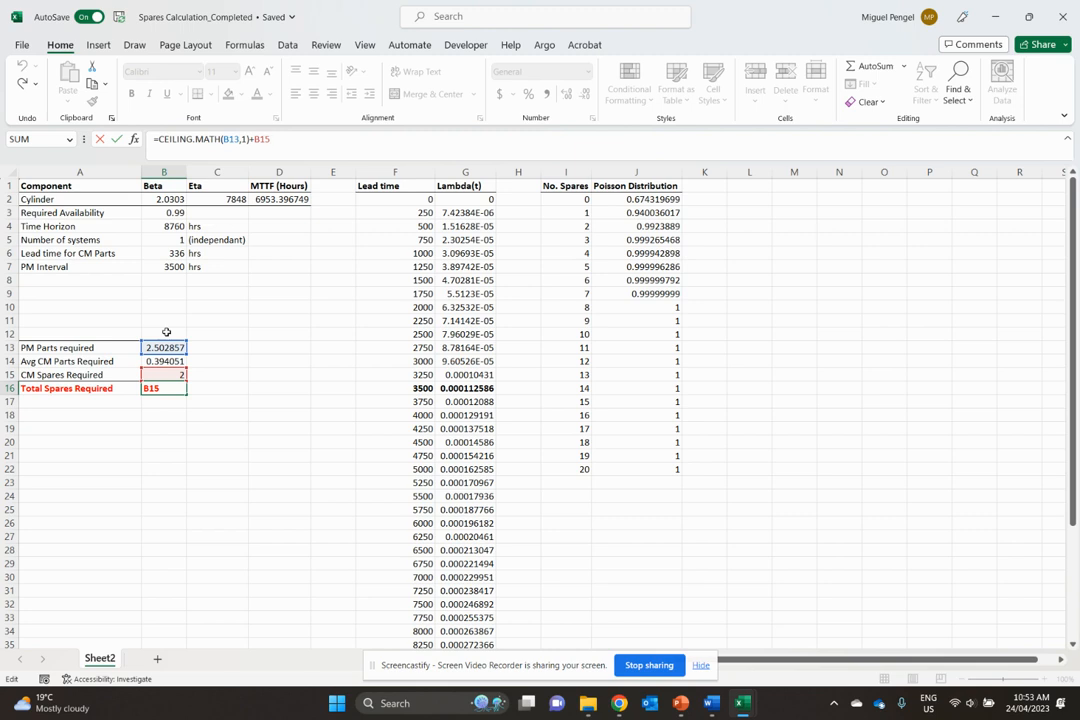
mouse_move(275, 297)
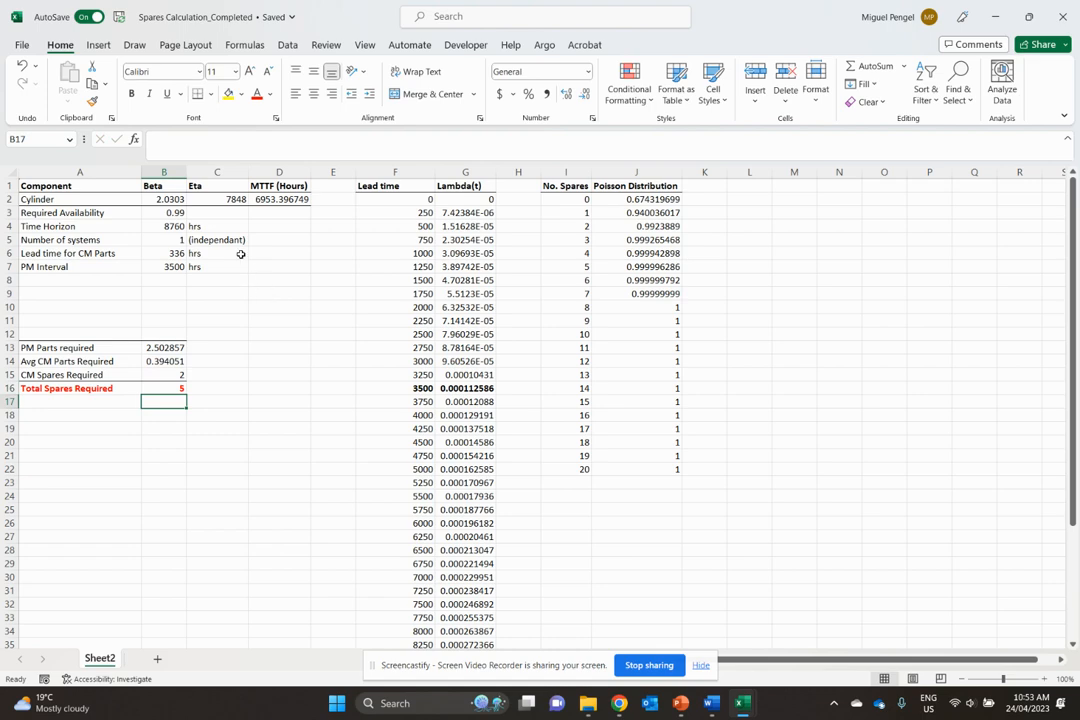
mouse_move(643, 468)
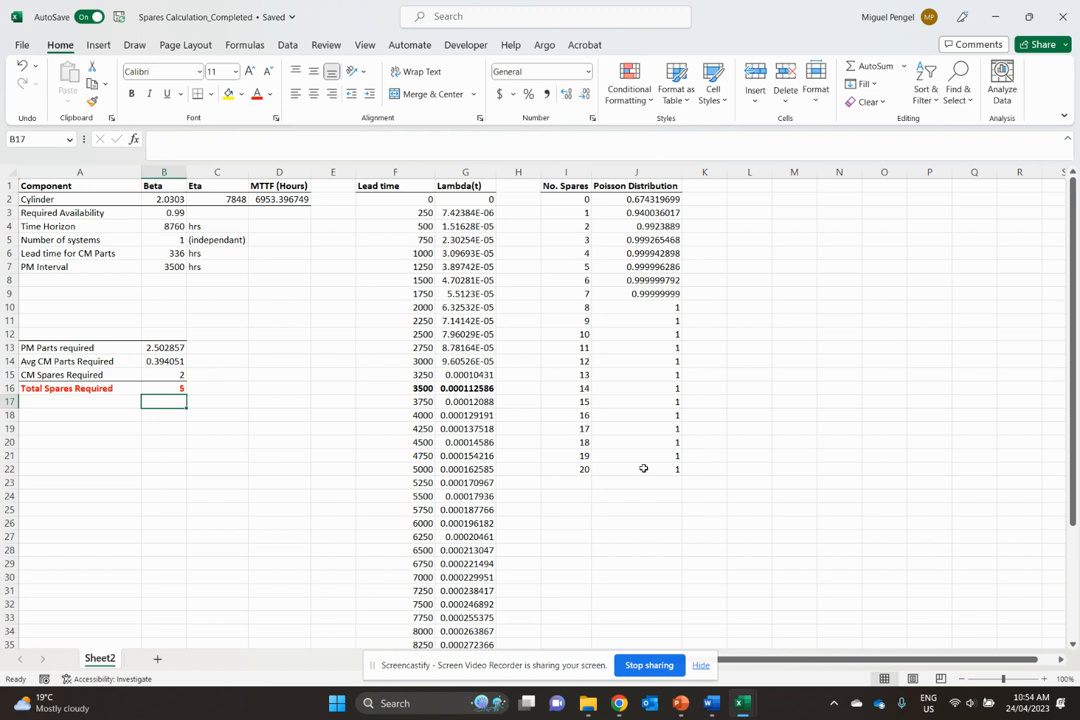
mouse_move(721, 492)
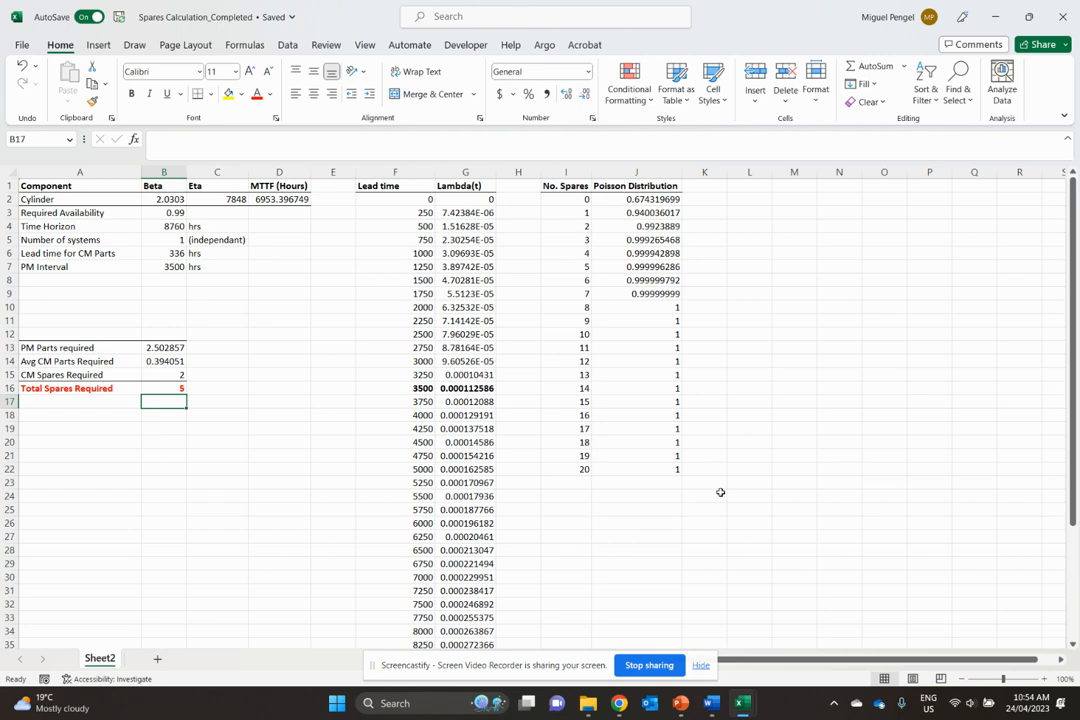
mouse_move(184, 213)
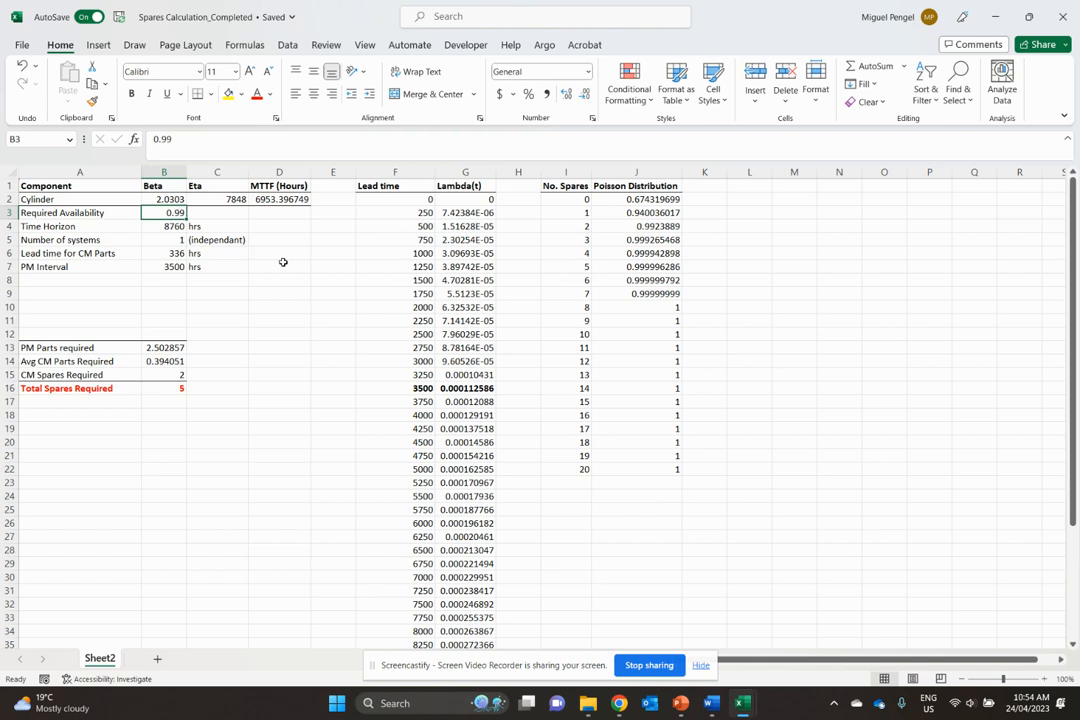
left_click(164, 267)
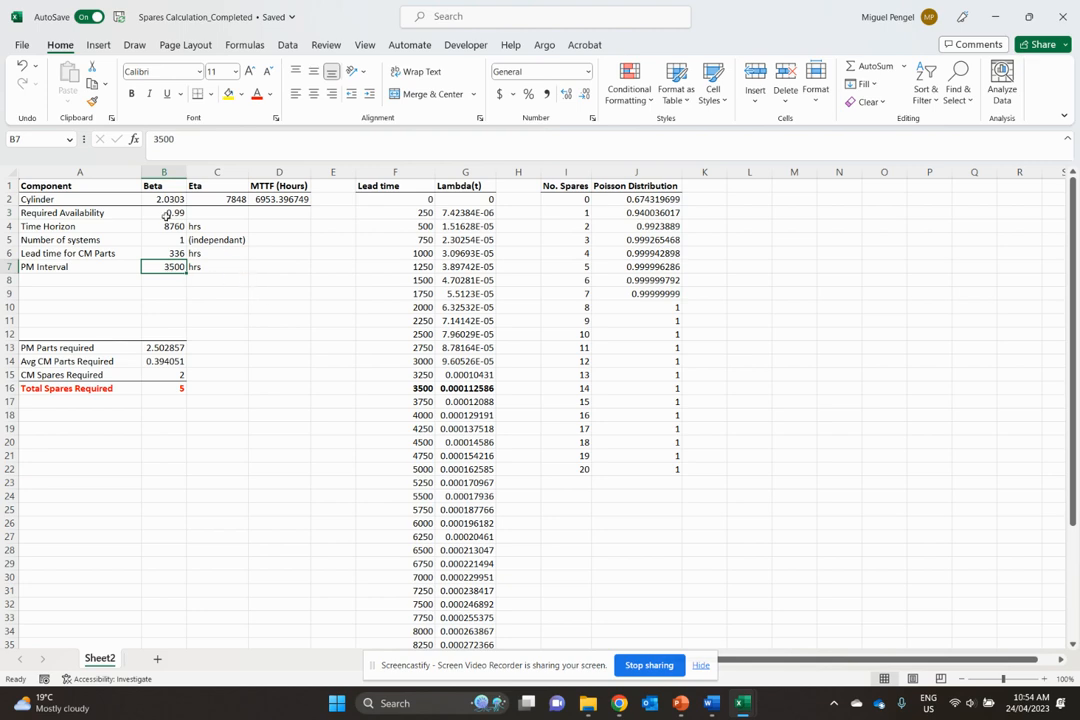
left_click(172, 212)
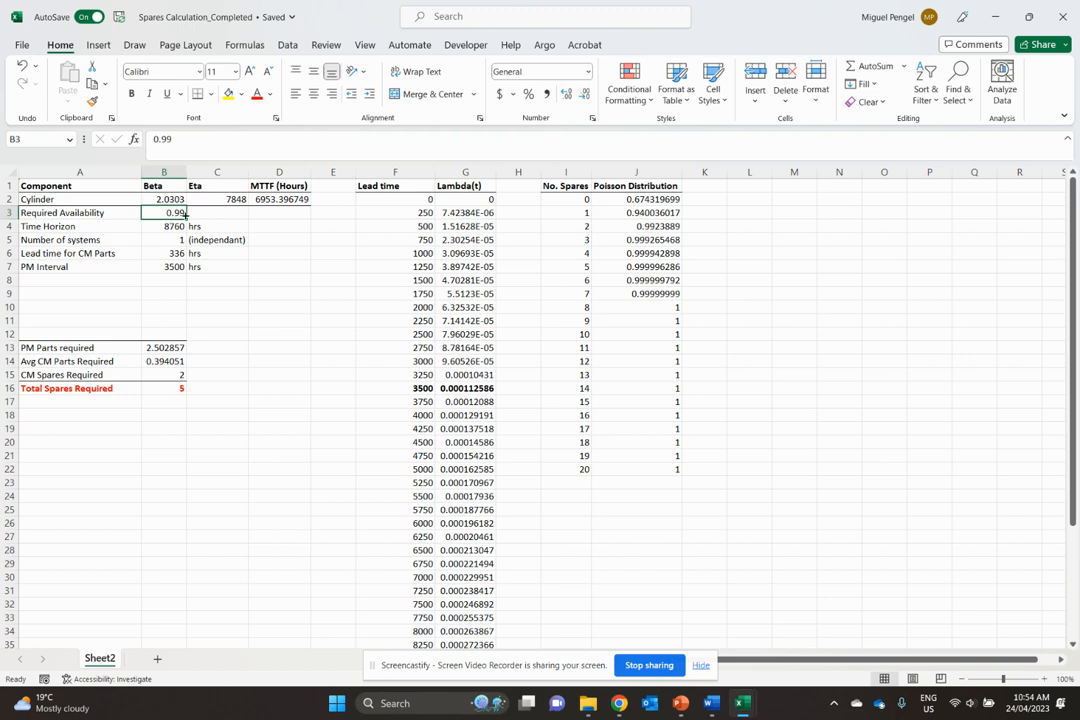
mouse_move(285, 274)
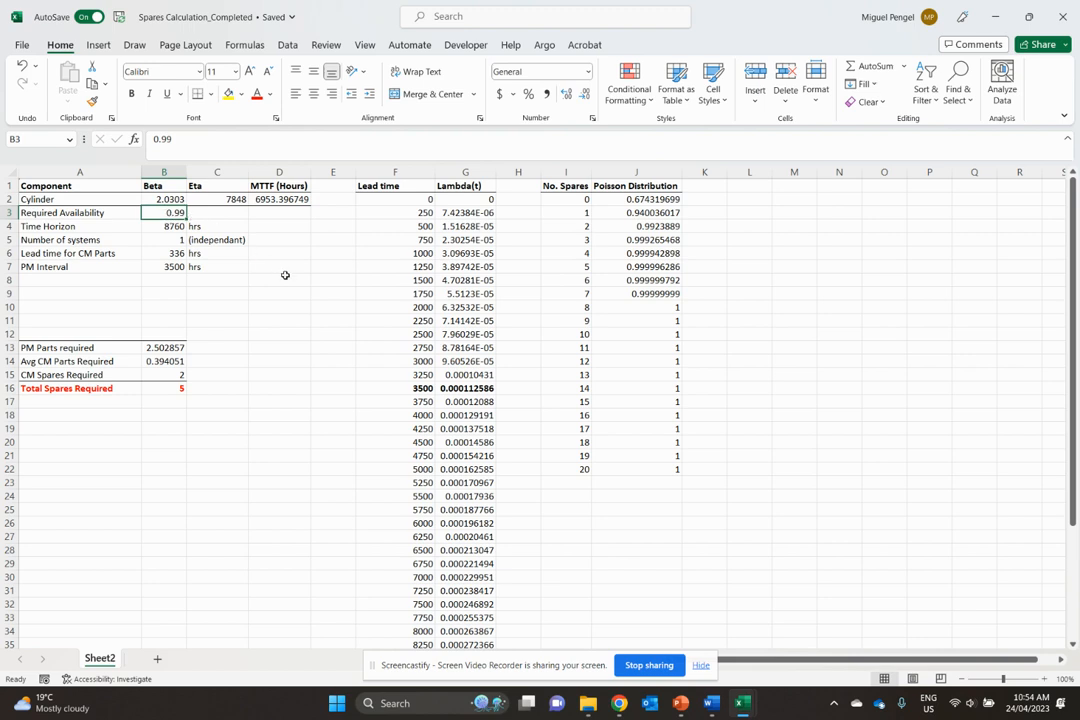